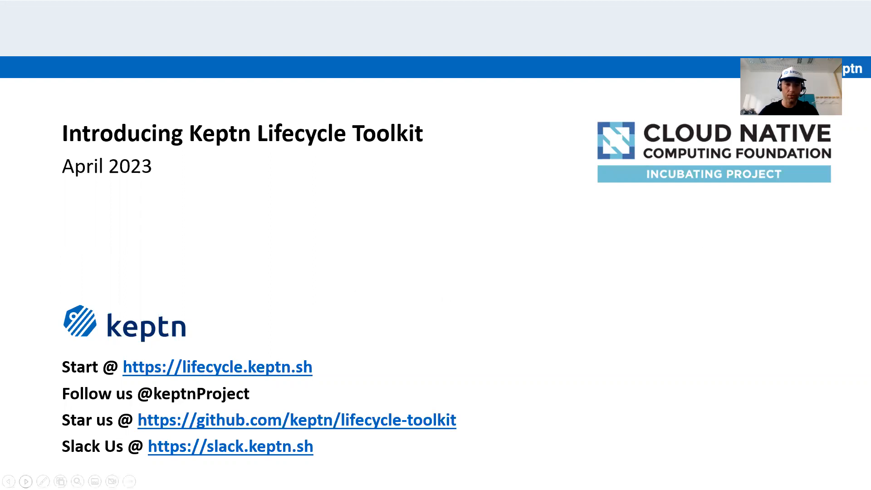
- Advance past the Keptn Lifecycle Toolkit title slide
{"action": "key", "text": "Right"}
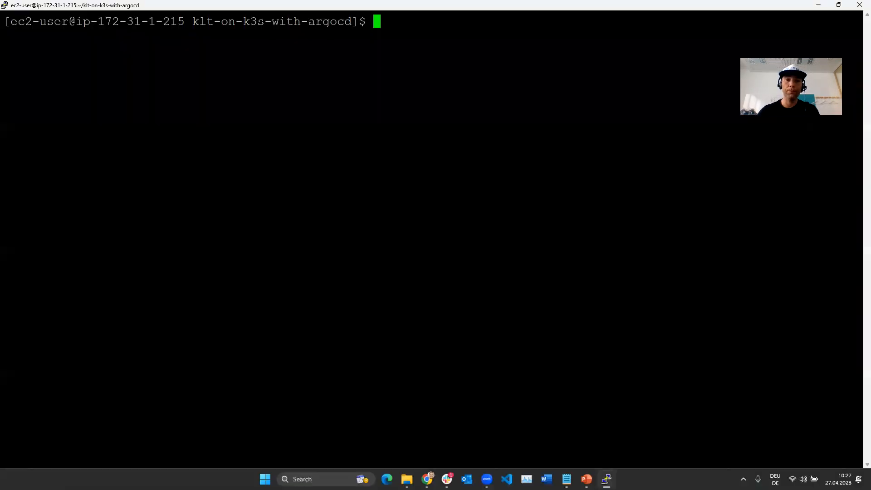
- Run kubectl get pods for keptn-lifecycle-toolkit-system, then kubectl get KeptnMetrics -A
{"action": "type", "text": "kubectl get pods -n keptn-lifecycle-toolkit-system"}
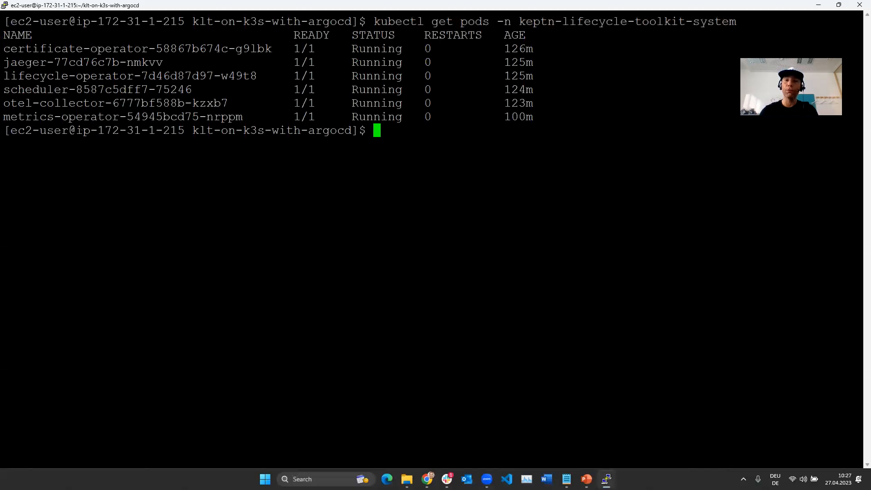
{"action": "mouse_move", "coordinate": [52, 381]}
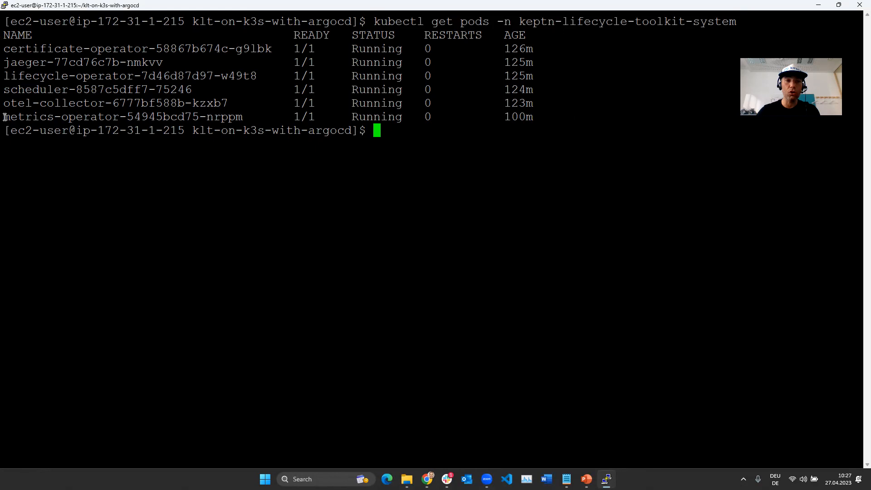
{"action": "left_click_drag", "start_coordinate": [3, 116], "coordinate": [243, 117]}
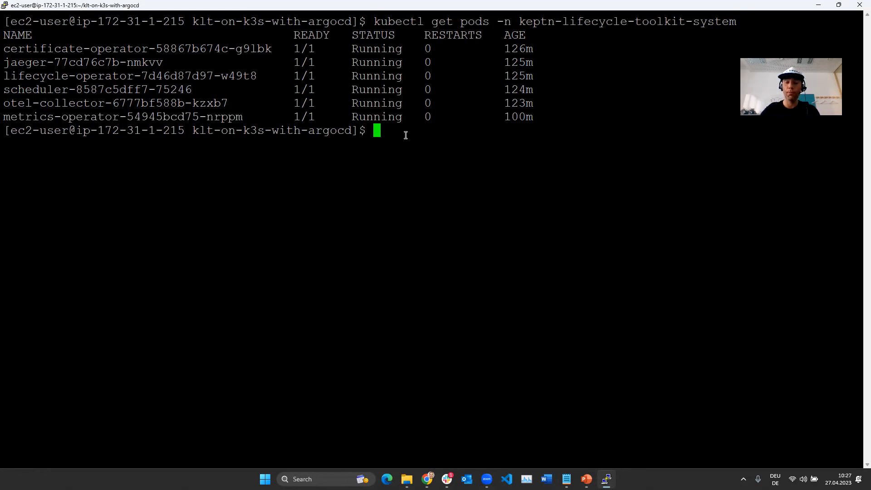
{"action": "type", "text": "kubectl get"}
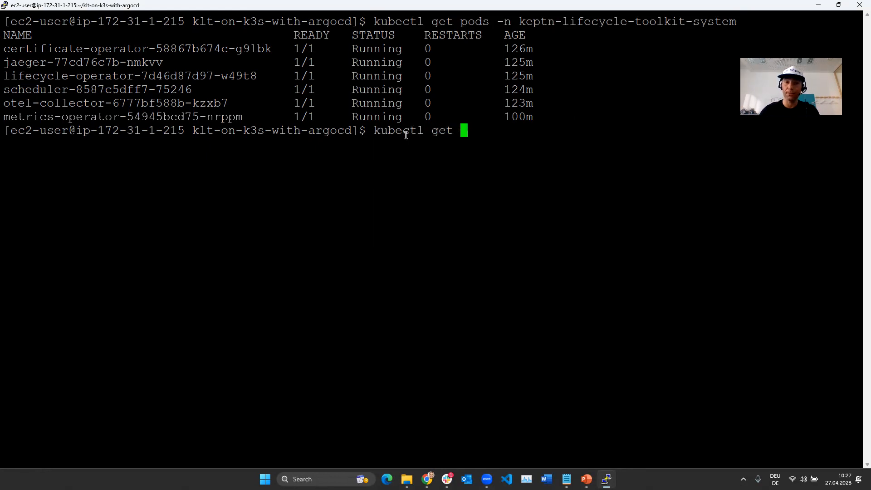
{"action": "type", "text": "KeptnM"}
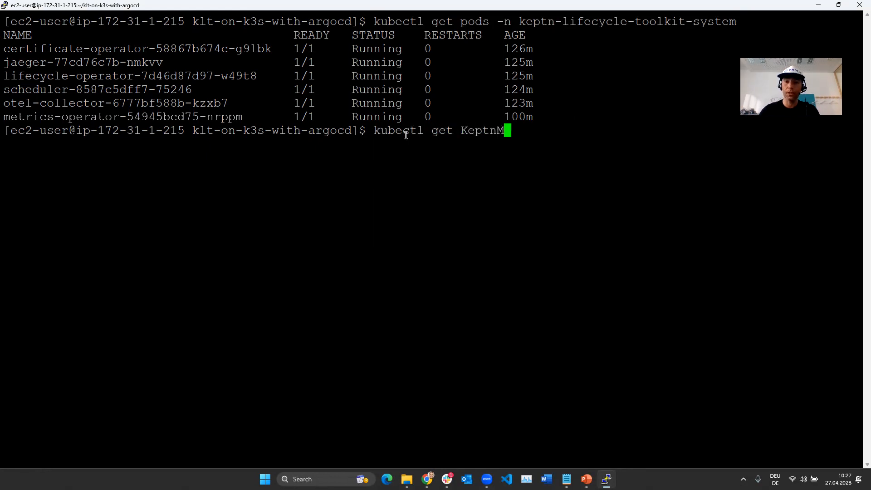
{"action": "type", "text": "etrics -A"}
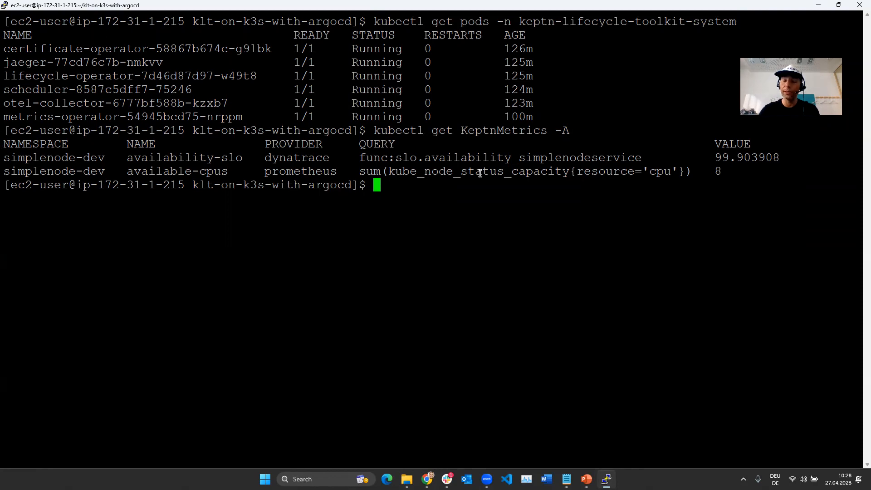
{"action": "key", "text": "alt+tab"}
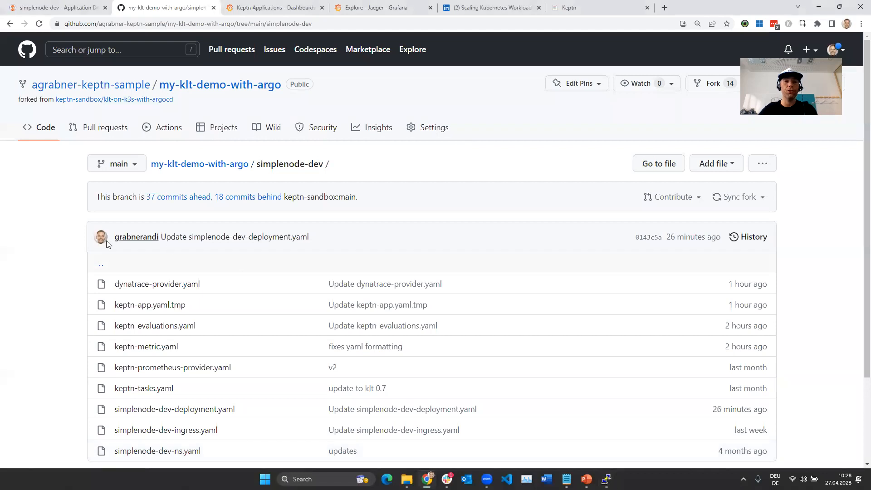
{"action": "scroll", "scroll_direction": "down", "scroll_amount": 3}
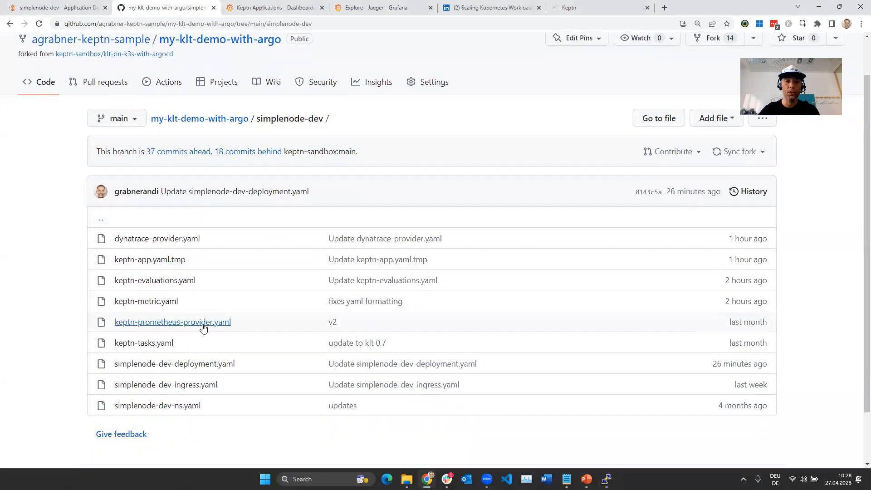
{"action": "left_click", "coordinate": [173, 322]}
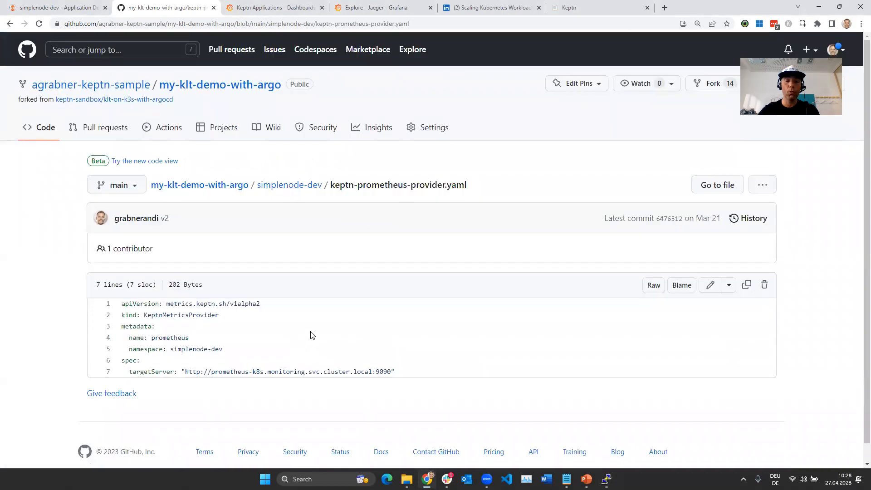
{"action": "key", "text": "ctrl++"}
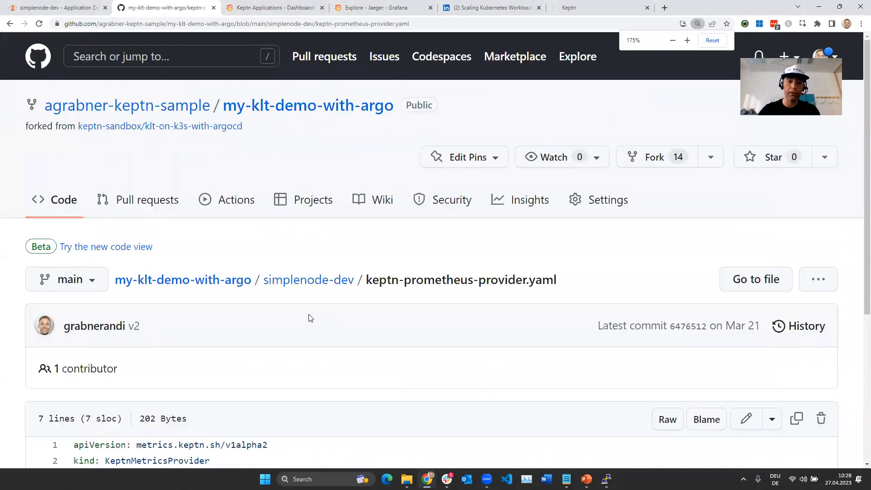
{"action": "scroll", "scroll_direction": "down", "scroll_amount": 3}
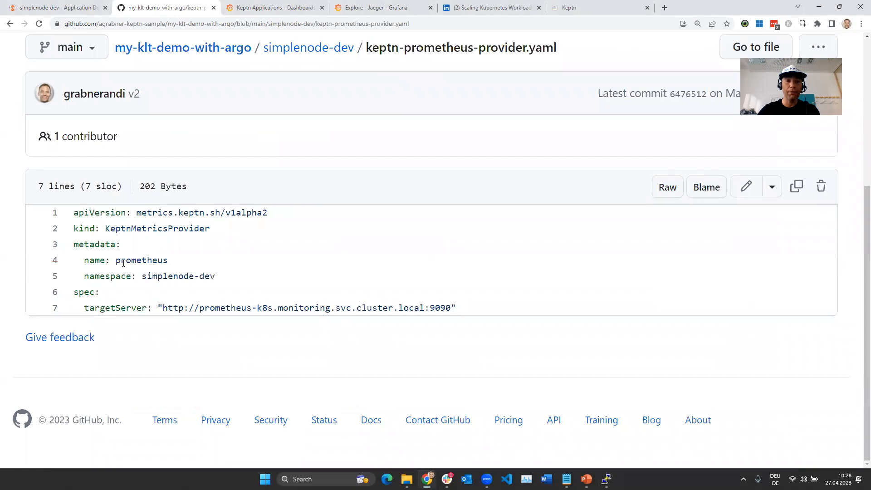
{"action": "double_click", "coordinate": [156, 229]}
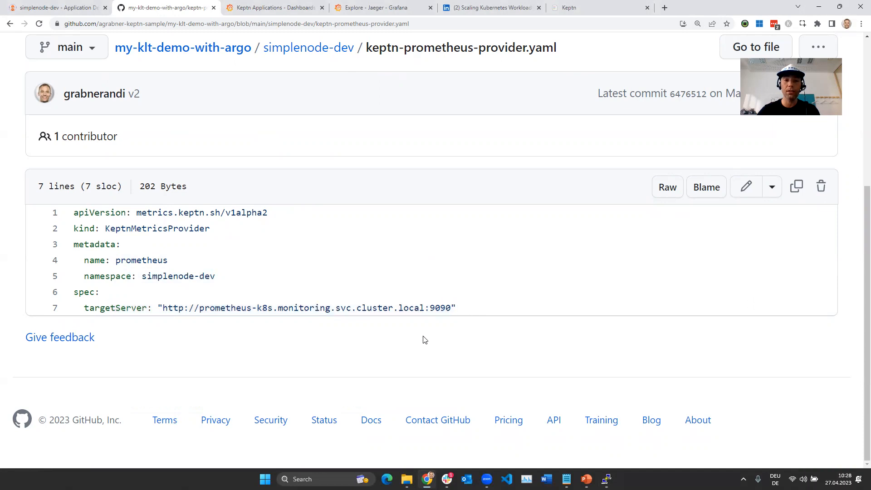
{"action": "scroll", "scroll_direction": "up", "scroll_amount": 3}
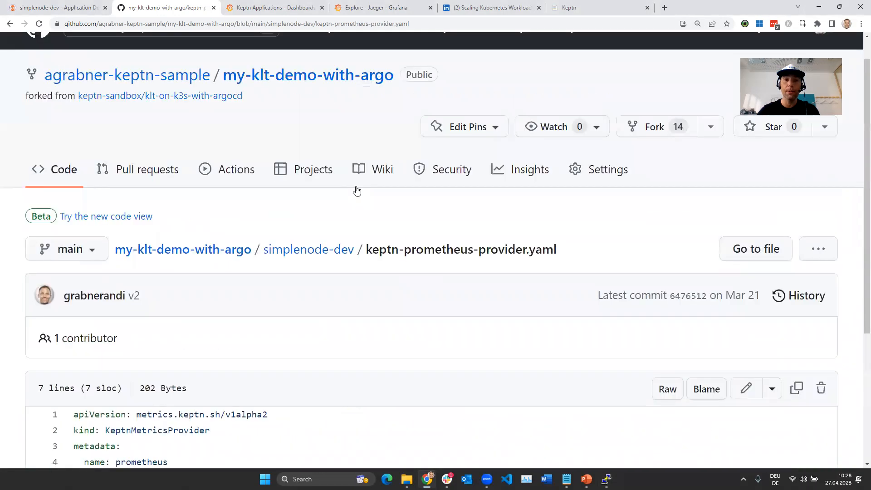
{"action": "left_click", "coordinate": [308, 250]}
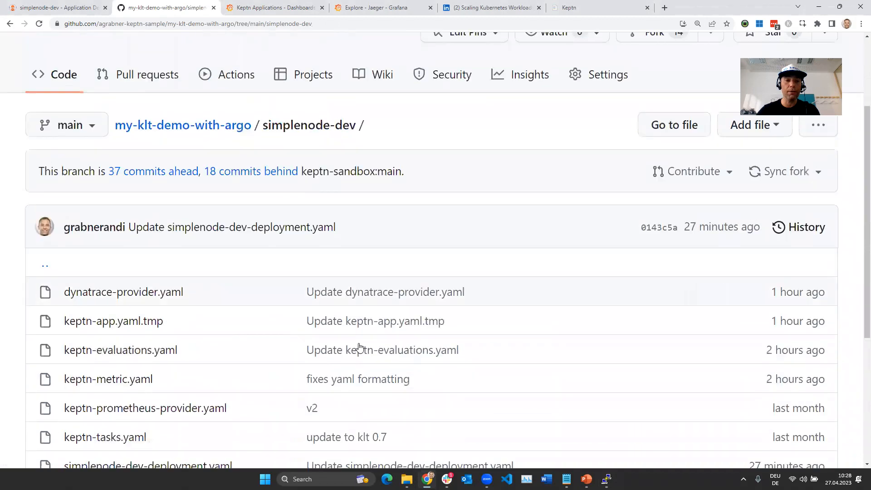
{"action": "left_click", "coordinate": [123, 291]}
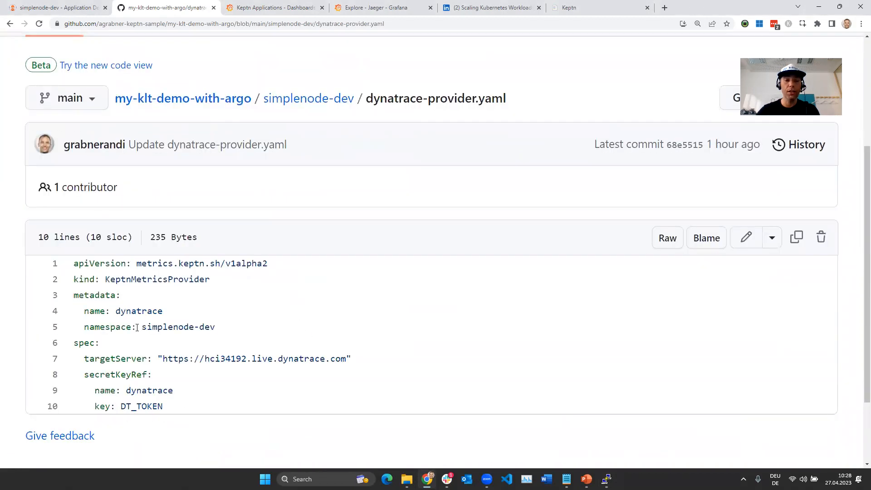
{"action": "double_click", "coordinate": [157, 280]}
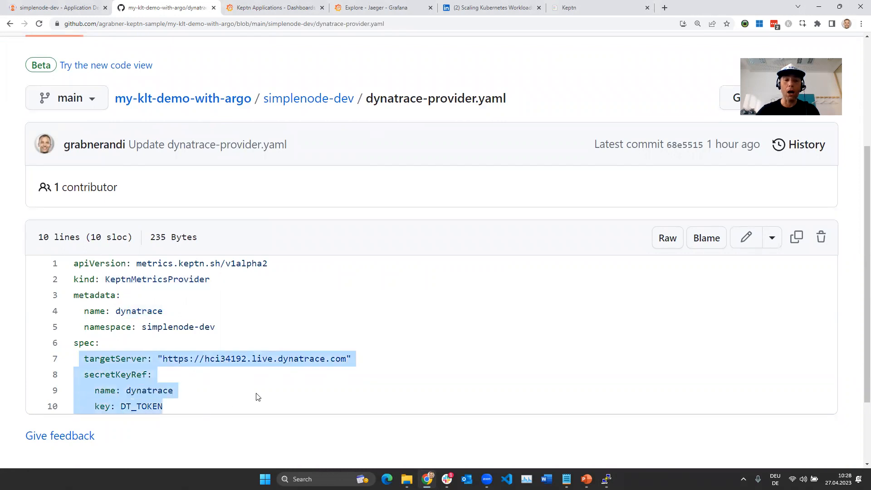
{"action": "mouse_move", "coordinate": [266, 397]}
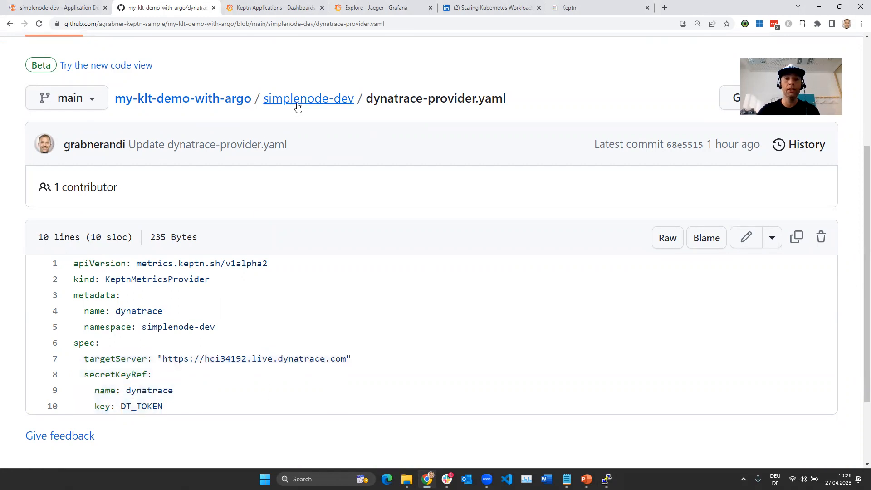
{"action": "left_click", "coordinate": [308, 98]}
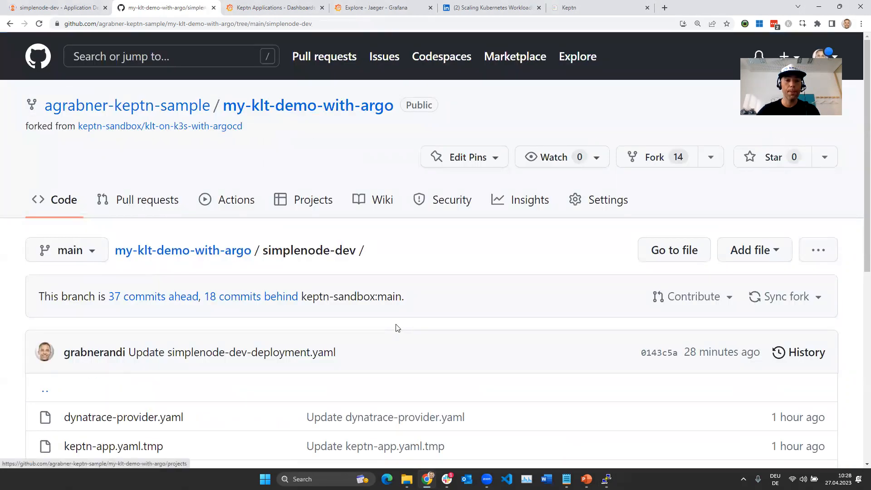
{"action": "scroll", "scroll_direction": "down", "scroll_amount": 3}
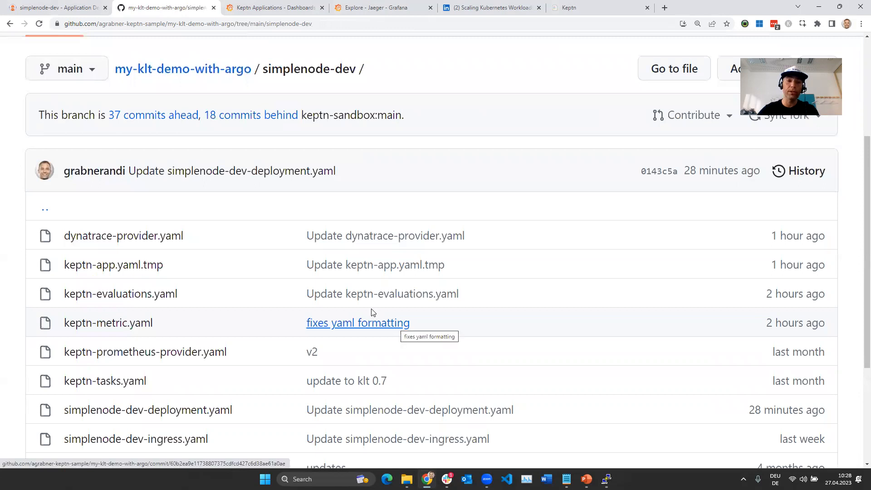
- Open keptn-metric.yaml and highlight the fetch interval 10 and the availability-slo metric
{"action": "left_click", "coordinate": [108, 323]}
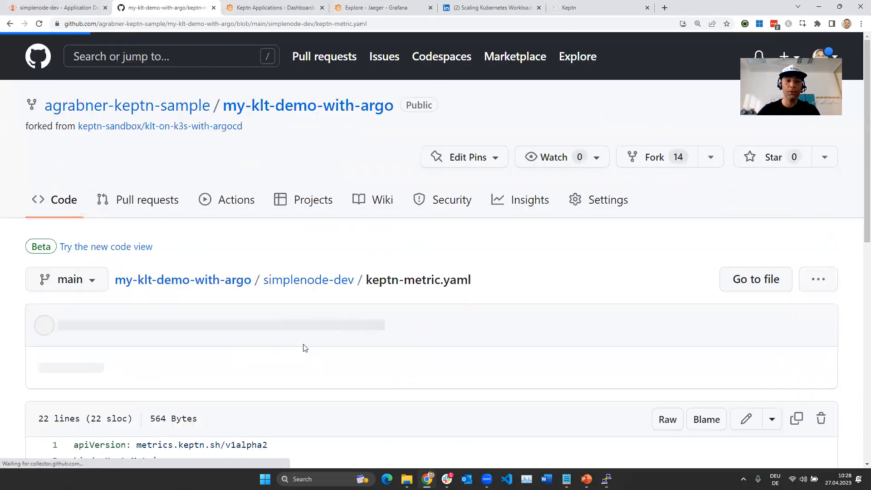
{"action": "scroll", "scroll_direction": "down", "scroll_amount": 3}
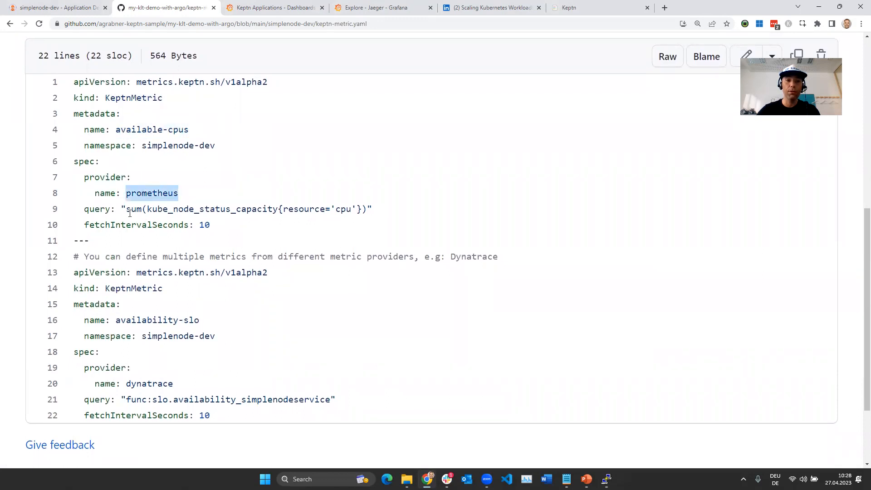
{"action": "double_click", "coordinate": [204, 224]}
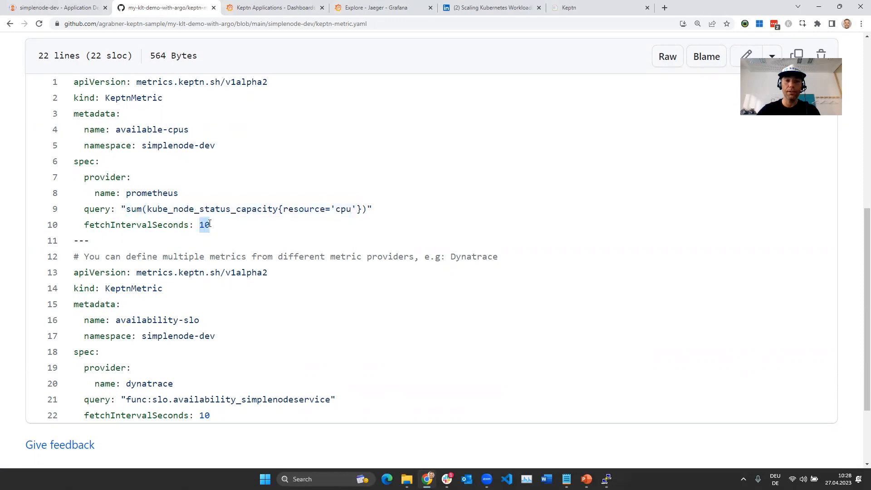
{"action": "double_click", "coordinate": [133, 288]}
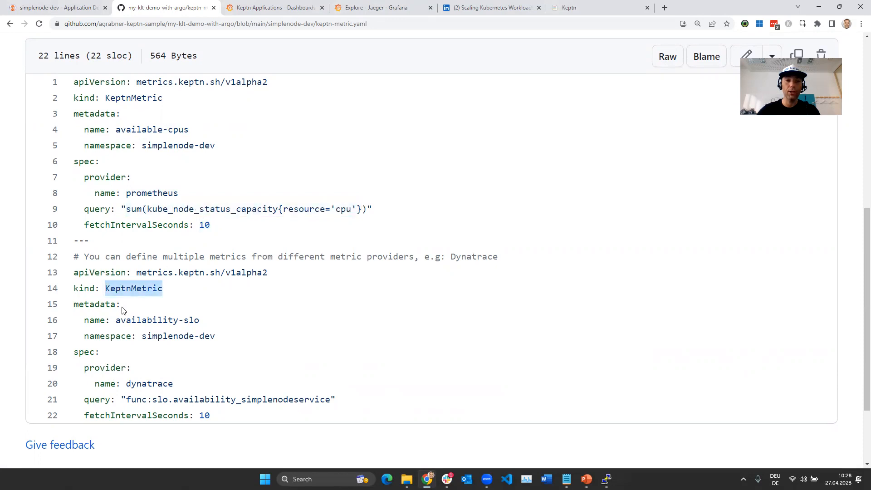
{"action": "double_click", "coordinate": [156, 321]}
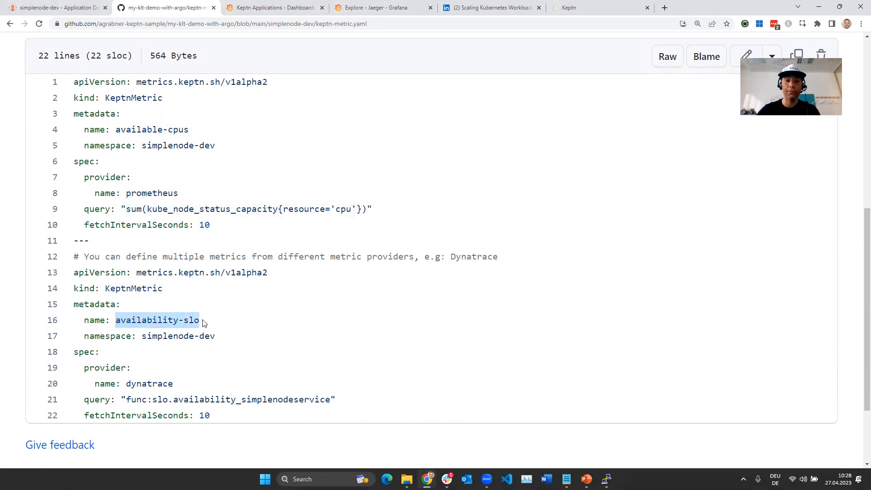
{"action": "double_click", "coordinate": [149, 383]}
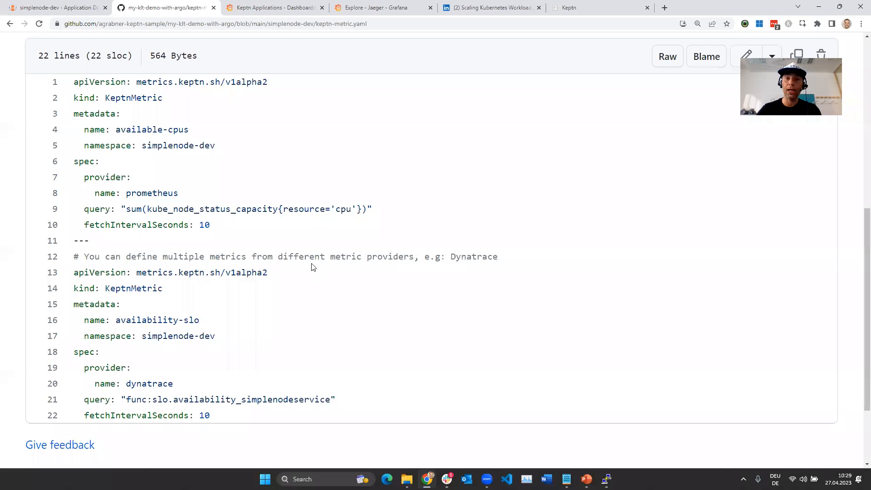
{"action": "left_click", "coordinate": [491, 8]}
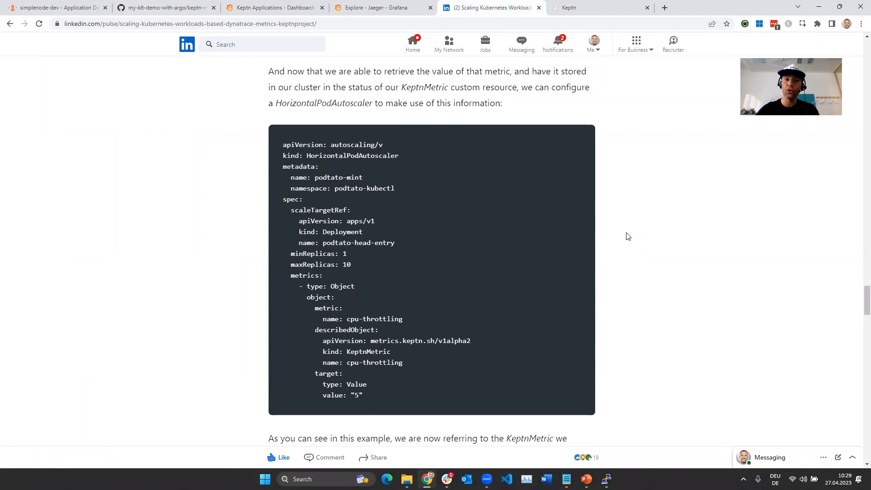
- Highlight the HorizontalPodAutoscaler kind, metrics section and KeptnMetric reference, then scroll to the title
{"action": "left_click_drag", "start_coordinate": [307, 155], "coordinate": [320, 166]}
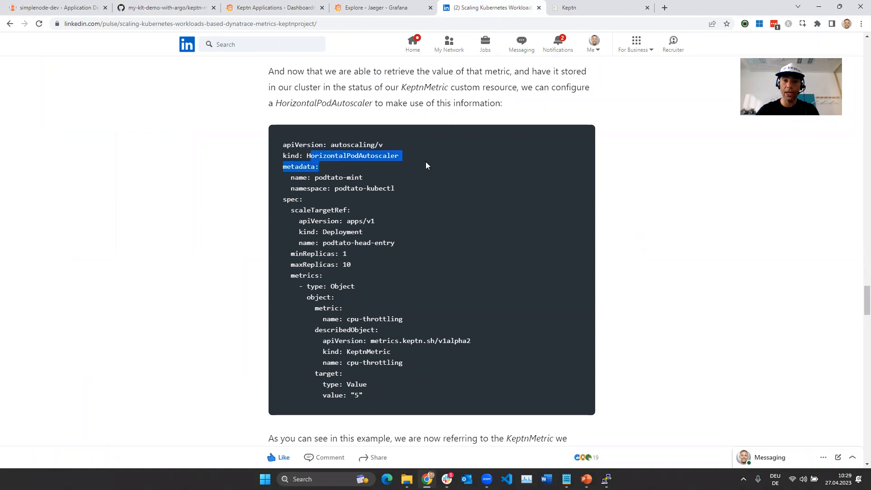
{"action": "double_click", "coordinate": [304, 275]}
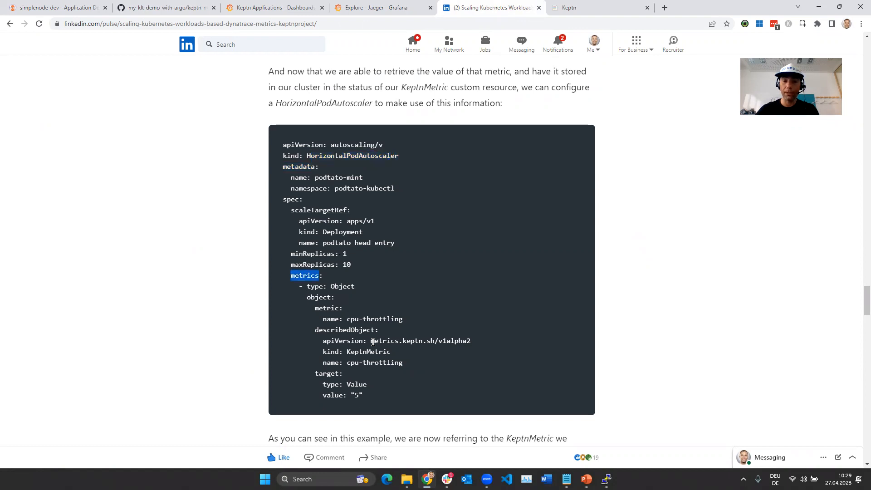
{"action": "double_click", "coordinate": [368, 351]}
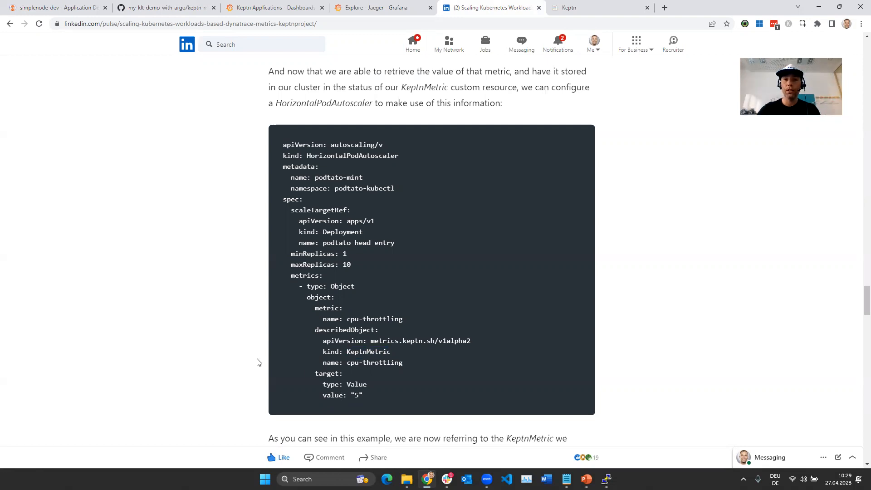
{"action": "scroll", "scroll_direction": "up", "scroll_amount": 3}
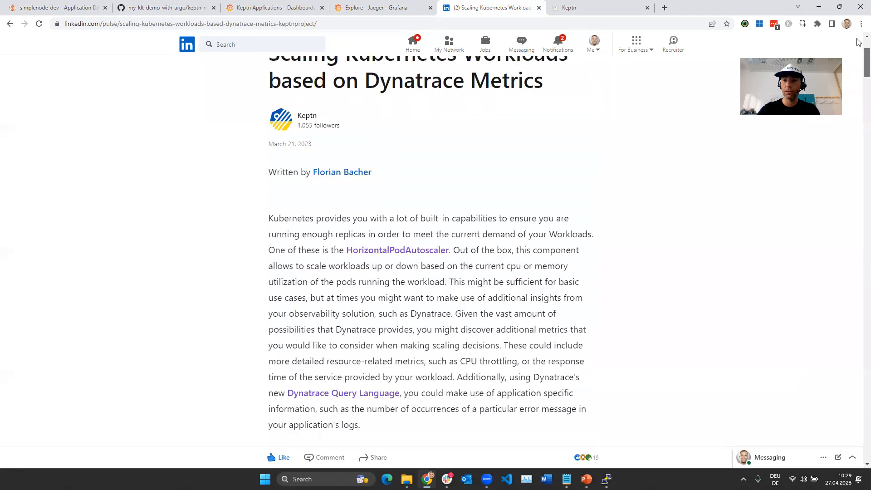
{"action": "scroll", "scroll_direction": "up", "scroll_amount": 3}
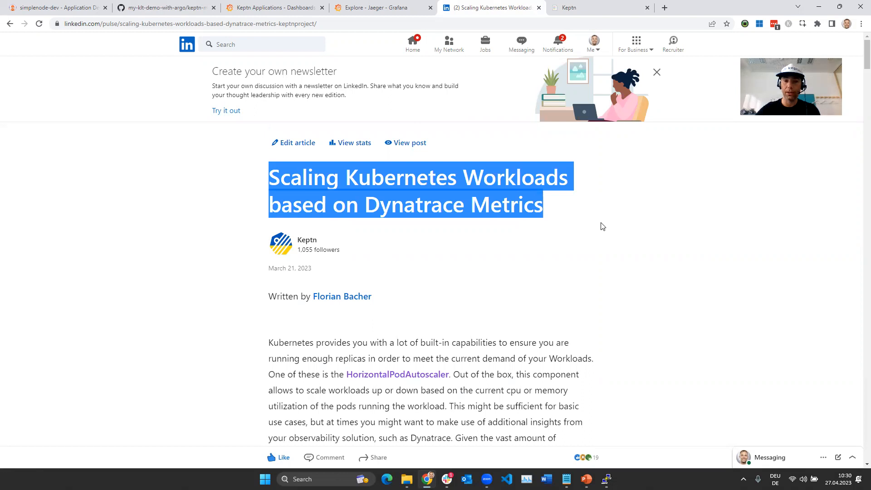
{"action": "mouse_move", "coordinate": [332, 294]}
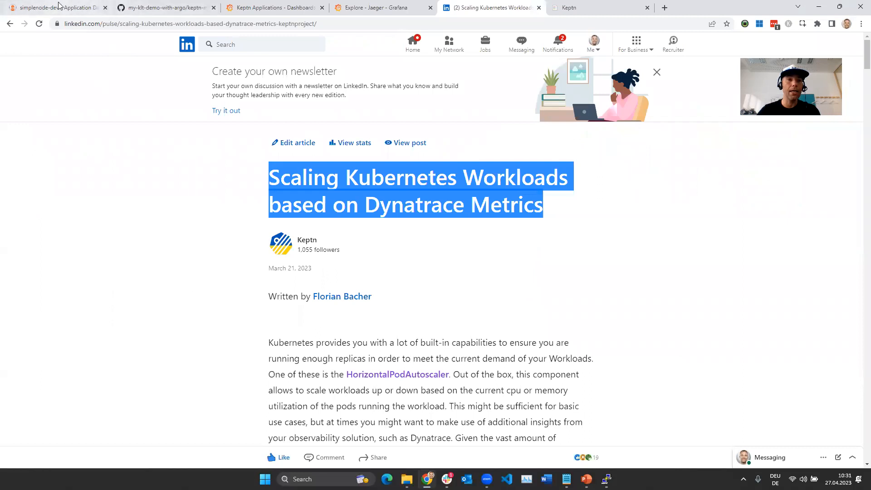
- Check Argo CD, then open simplenode-dev-deployment.yaml from the simplenode-dev folder on GitHub
{"action": "left_click", "coordinate": [45, 7]}
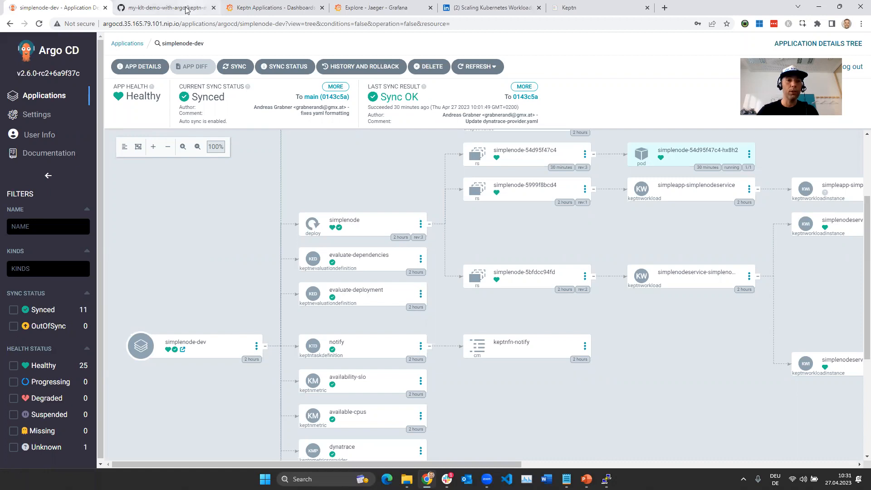
{"action": "left_click", "coordinate": [174, 8]}
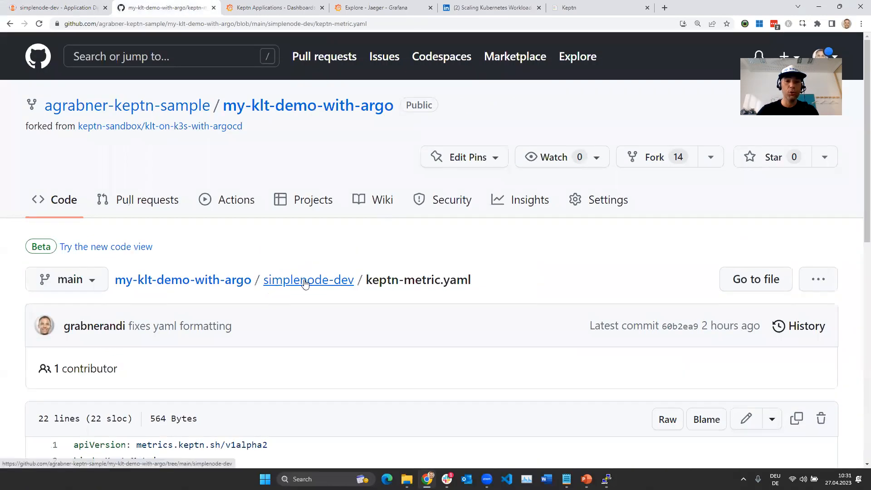
{"action": "left_click", "coordinate": [308, 280]}
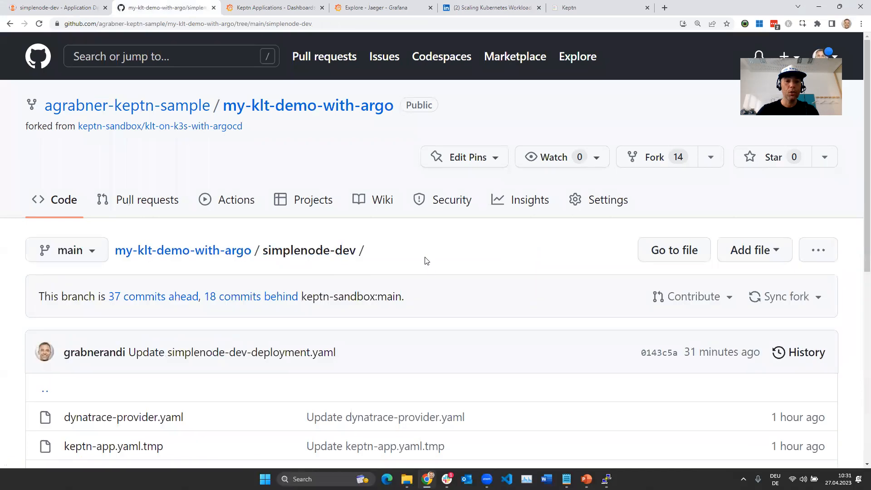
{"action": "scroll", "scroll_direction": "down", "scroll_amount": 3}
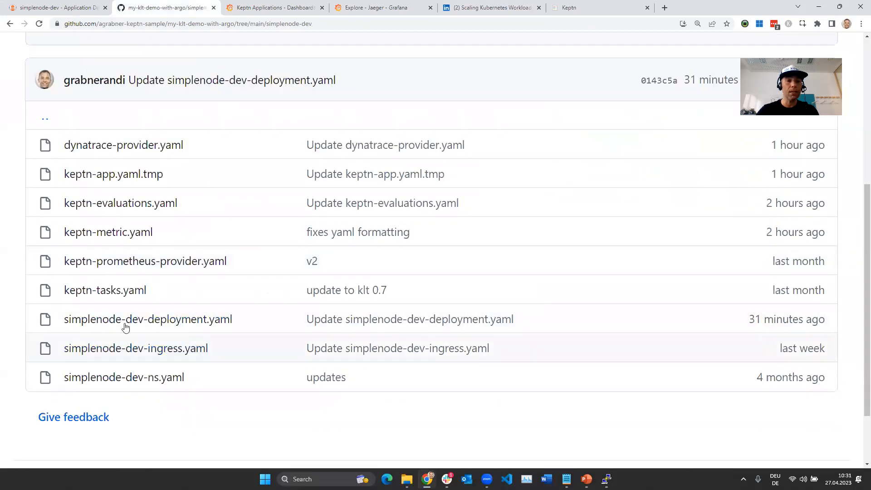
{"action": "left_click", "coordinate": [148, 319]}
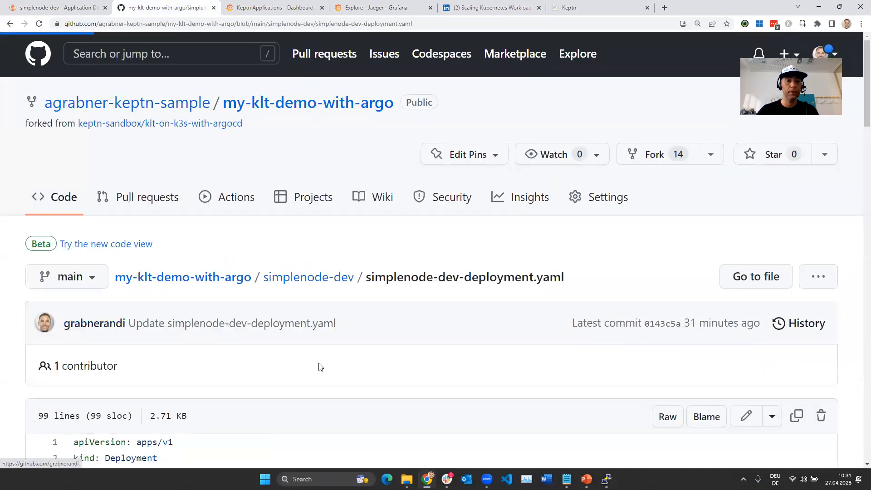
- Highlight the name and version labels and the Keptn pre/post-deployment annotations
{"action": "scroll", "scroll_direction": "down", "scroll_amount": 3}
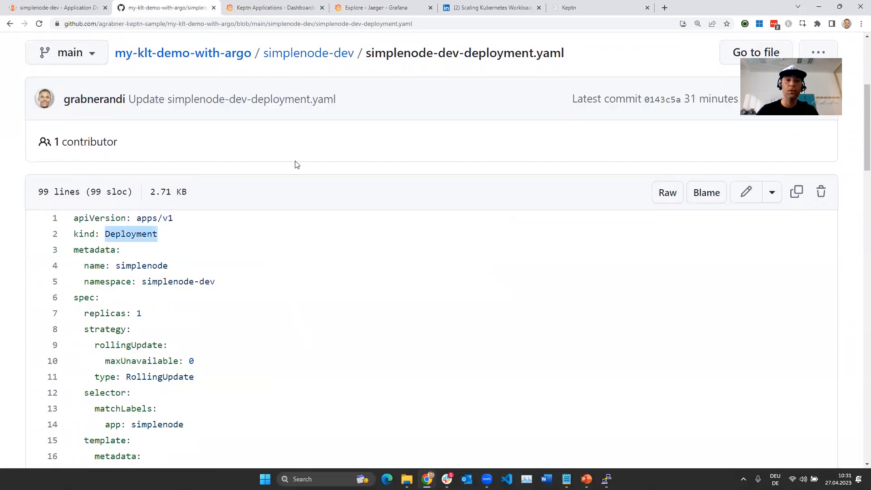
{"action": "scroll", "scroll_direction": "down", "scroll_amount": 3}
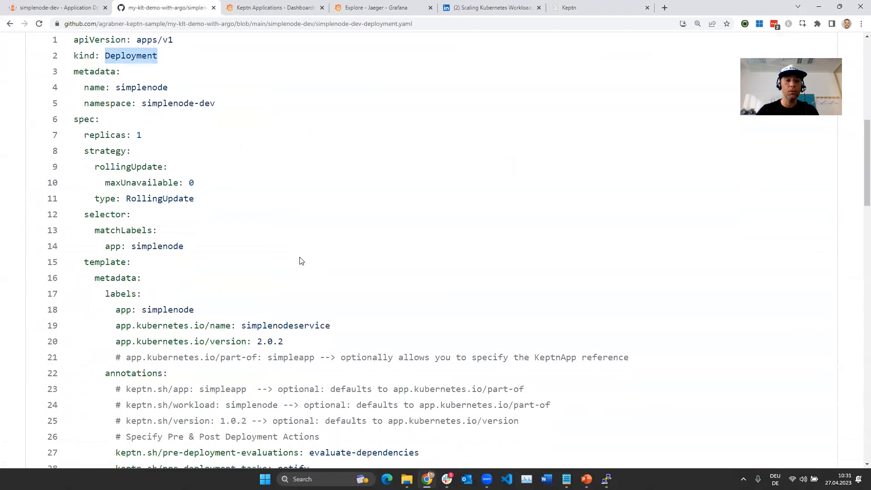
{"action": "scroll", "scroll_direction": "down", "scroll_amount": 3}
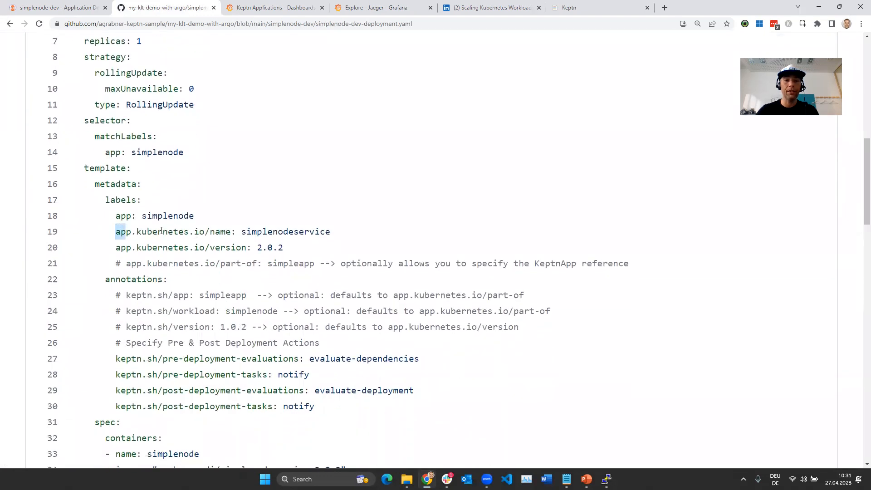
{"action": "left_click_drag", "start_coordinate": [116, 232], "coordinate": [283, 247]}
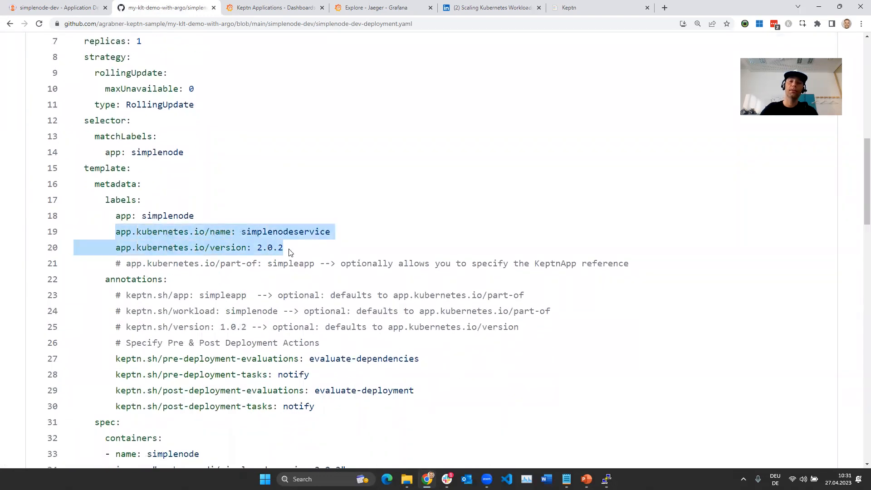
{"action": "left_click", "coordinate": [199, 232]}
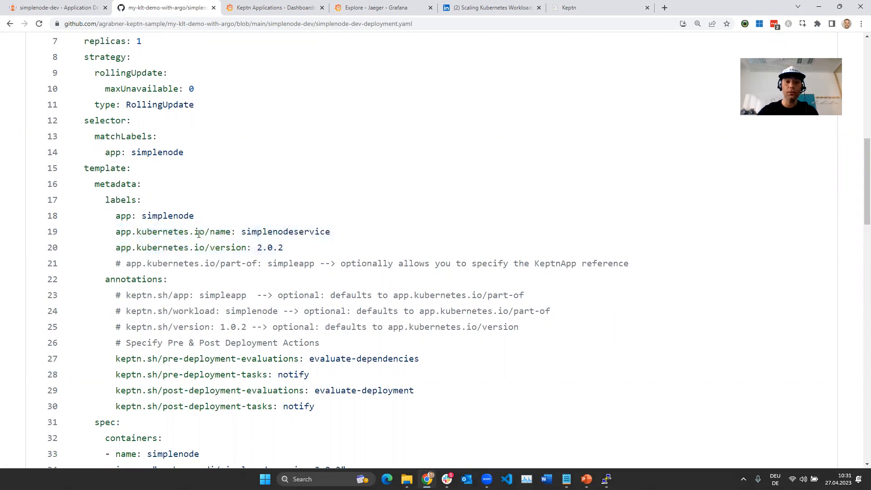
{"action": "double_click", "coordinate": [150, 232]}
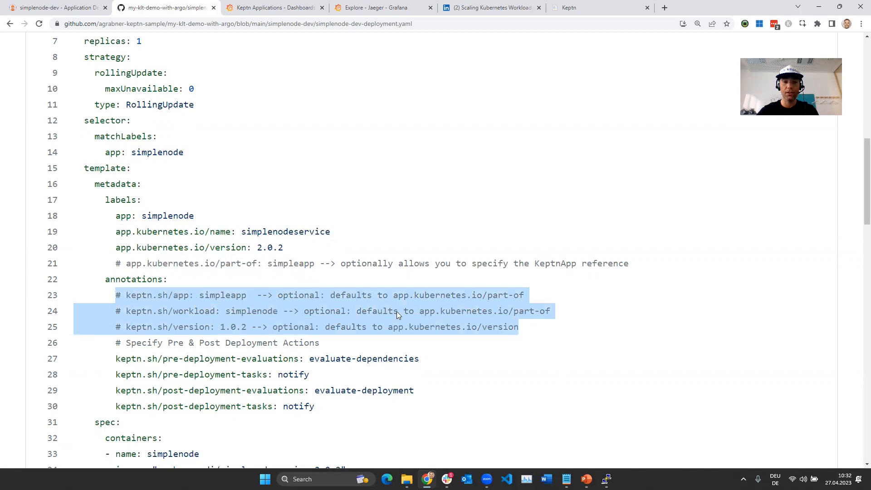
{"action": "mouse_move", "coordinate": [333, 327]}
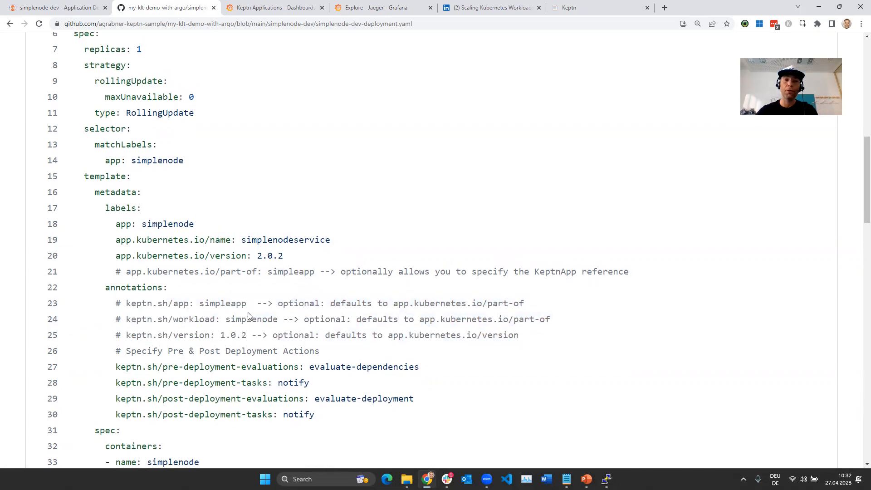
{"action": "scroll", "scroll_direction": "up", "scroll_amount": 3}
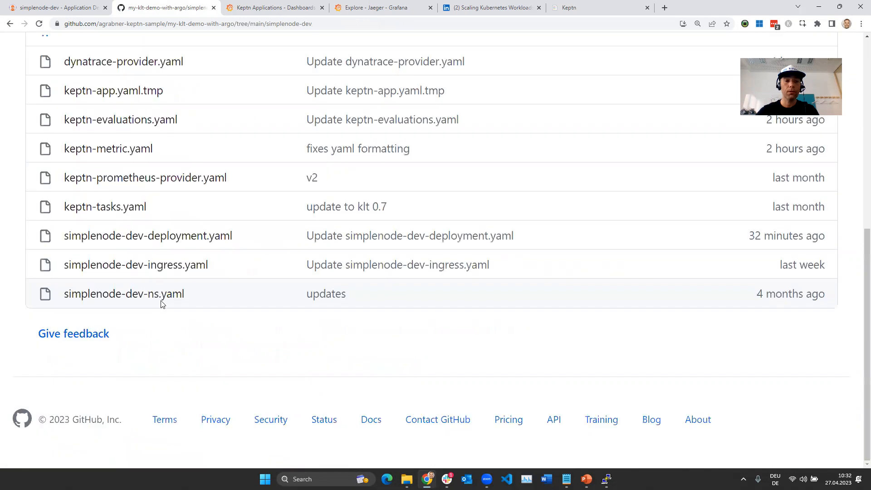
- Highlight the lifecycle-toolkit enabled annotation in simplenode-dev-ns.yaml, then reopen simplenode-dev-deployment.yaml
{"action": "left_click", "coordinate": [118, 294]}
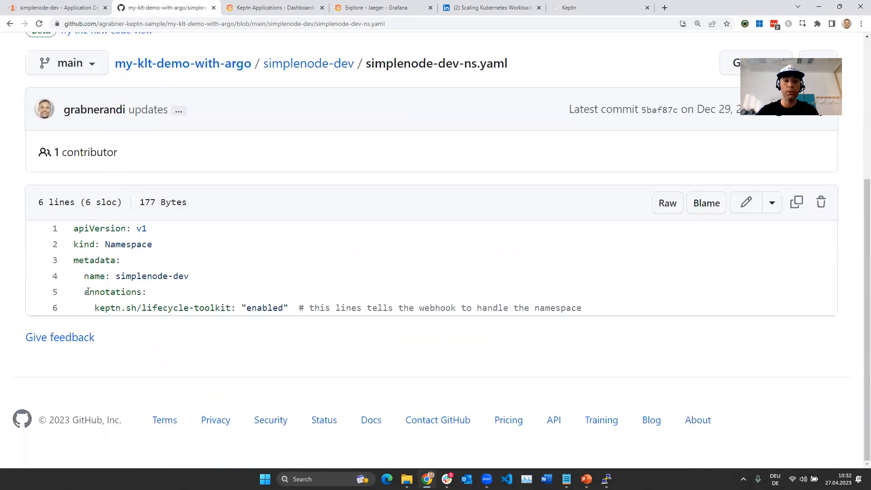
{"action": "left_click_drag", "start_coordinate": [85, 292], "coordinate": [288, 308]}
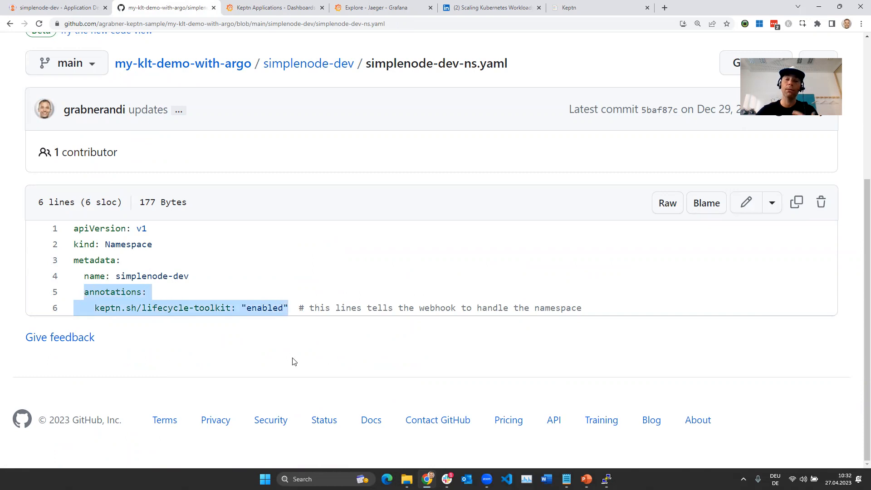
{"action": "mouse_move", "coordinate": [286, 342]}
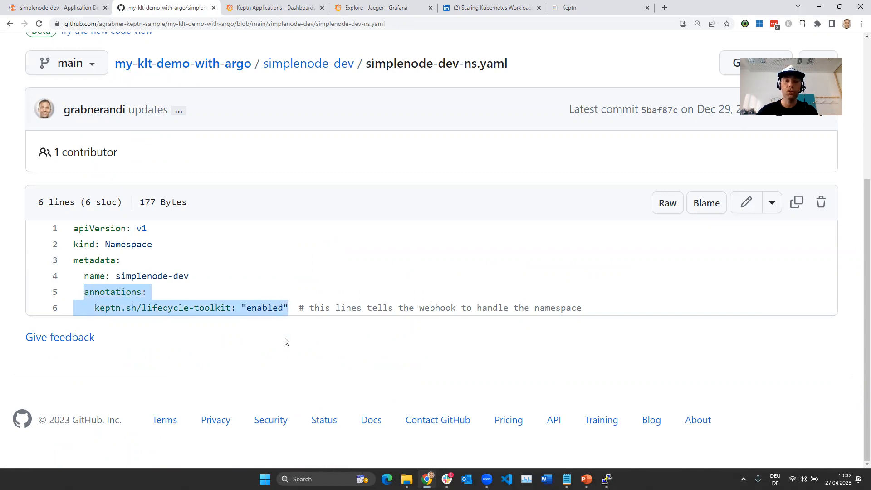
{"action": "mouse_move", "coordinate": [294, 296]}
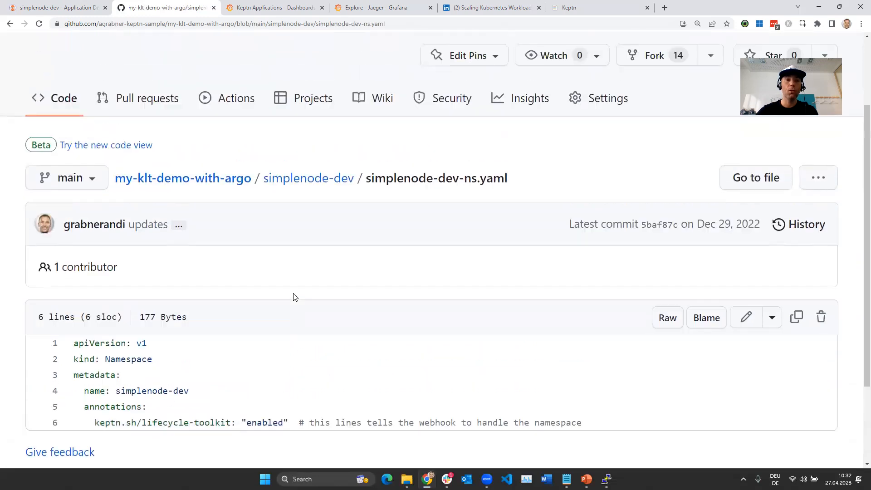
{"action": "left_click", "coordinate": [308, 178]}
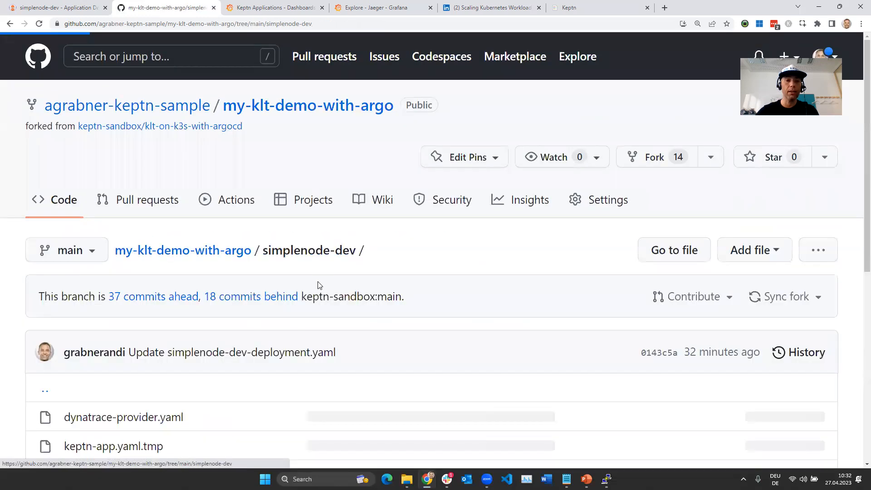
{"action": "scroll", "scroll_direction": "down", "scroll_amount": 3}
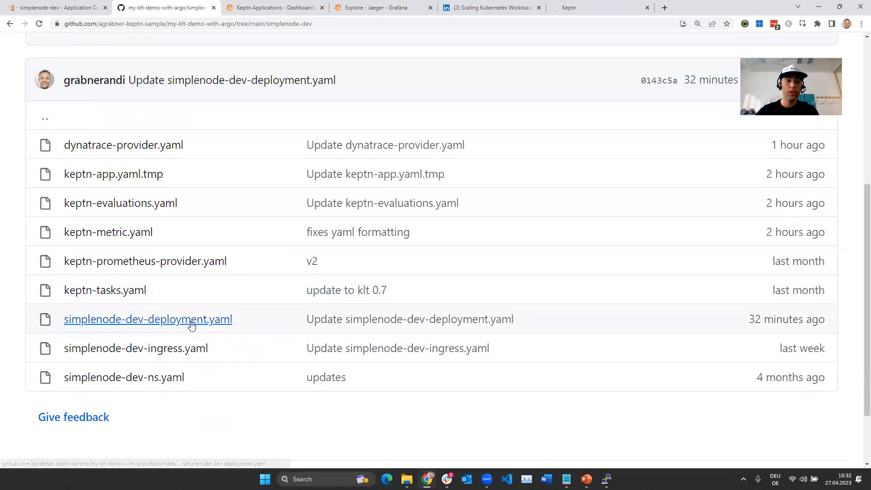
{"action": "left_click", "coordinate": [148, 320]}
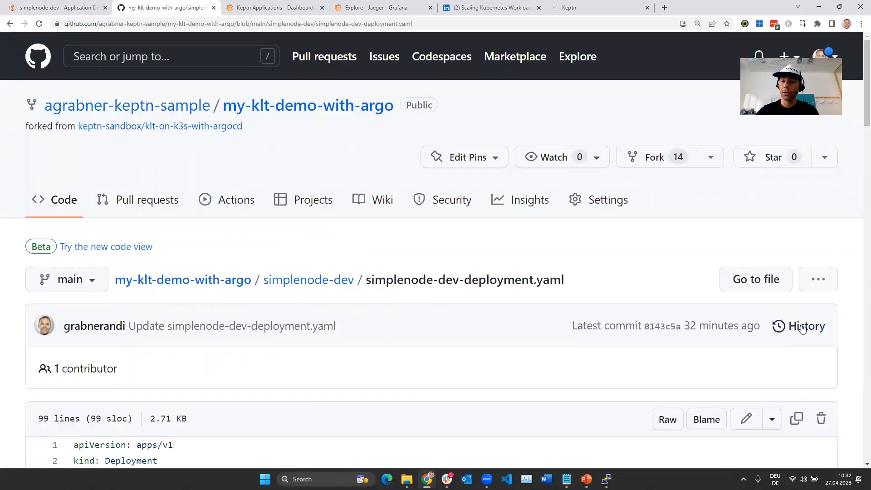
- Edit simplenode-dev-deployment.yaml to version 3.0.2 and commit 'deploy v302' to main
{"action": "left_click", "coordinate": [745, 418]}
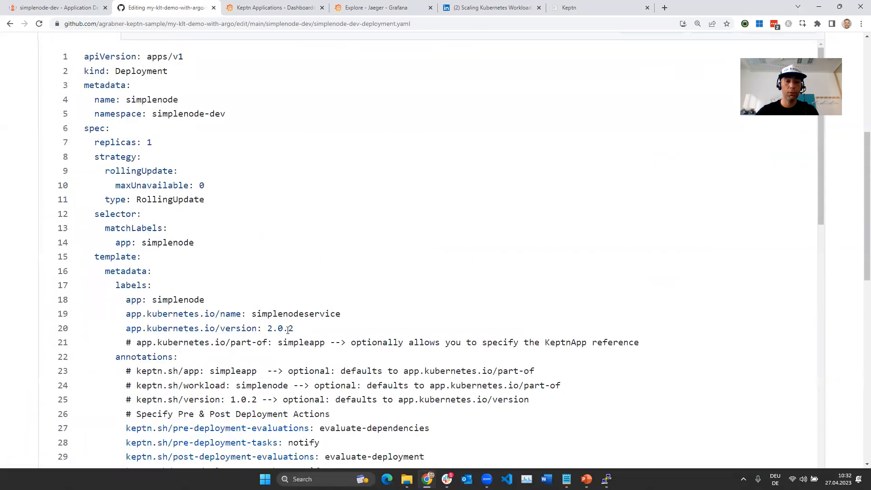
{"action": "type", "text": "3.0.2"}
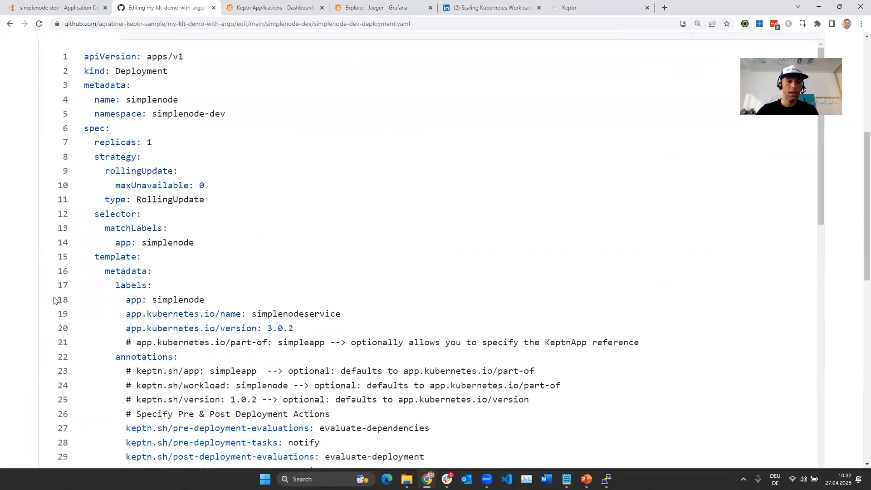
{"action": "scroll", "scroll_direction": "down", "scroll_amount": 3}
{"action": "type", "text": "d"}
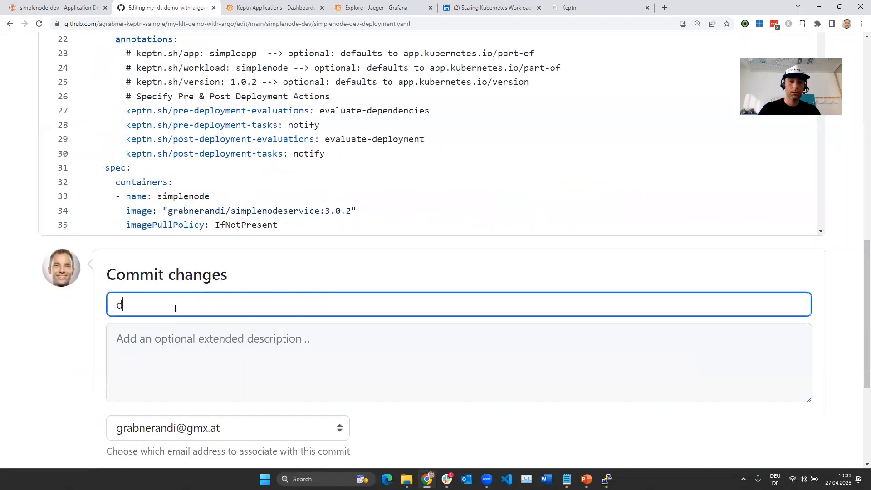
{"action": "type", "text": "eploy v"}
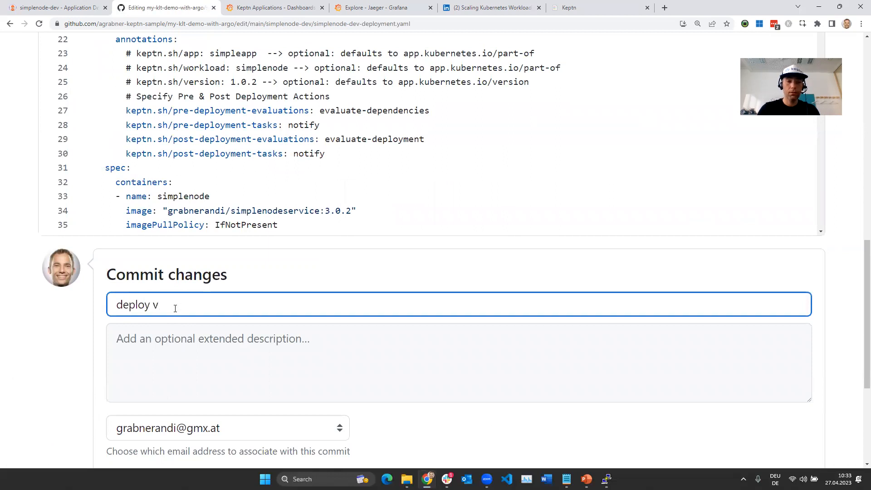
{"action": "type", "text": "302"}
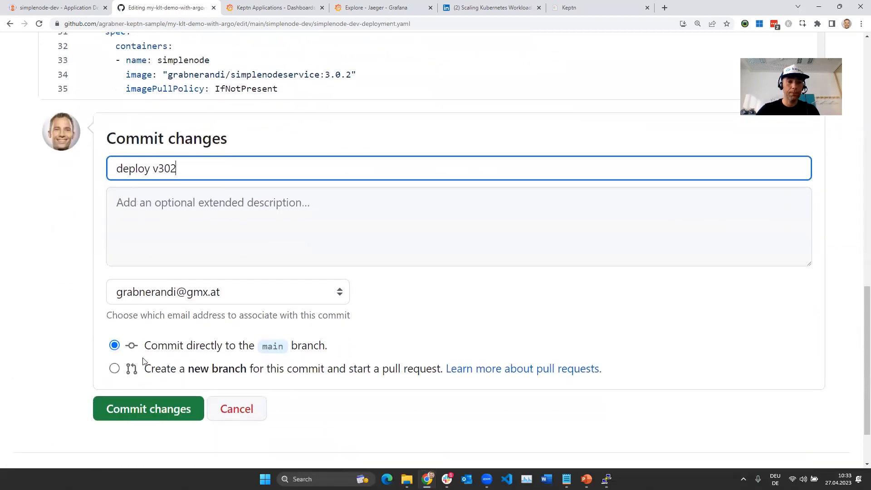
{"action": "left_click", "coordinate": [149, 408]}
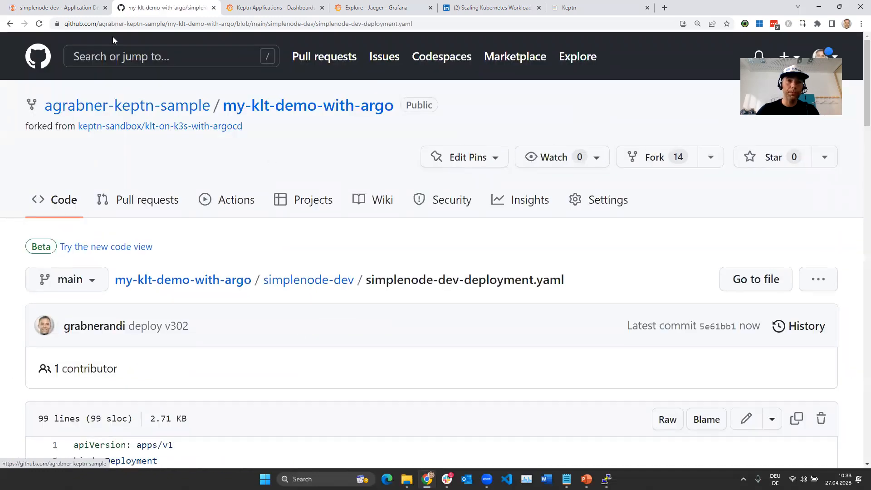
{"action": "left_click", "coordinate": [59, 8]}
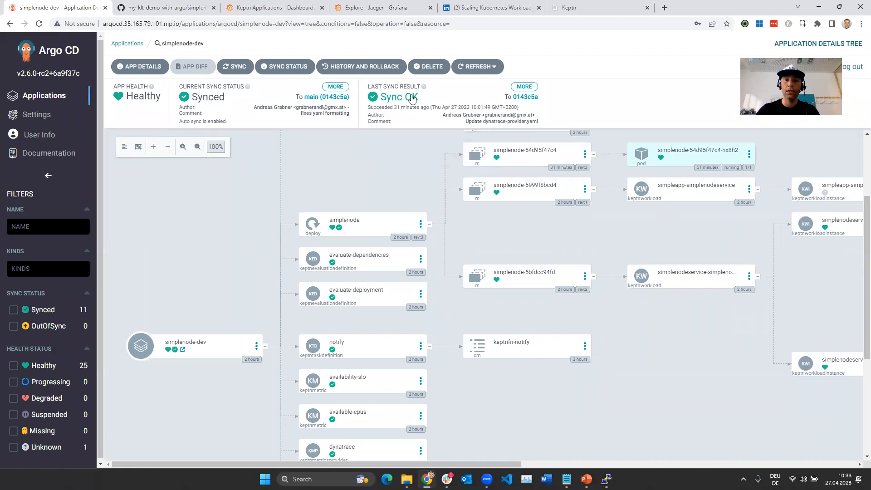
- Refresh simplenode-dev in Argo CD and watch it sync to commit 5e61bb1
{"action": "left_click", "coordinate": [477, 66]}
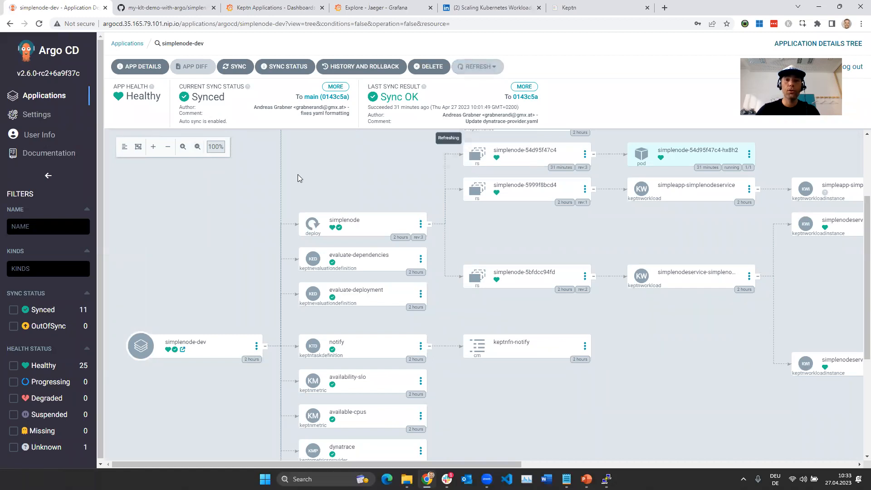
{"action": "left_click", "coordinate": [235, 66]}
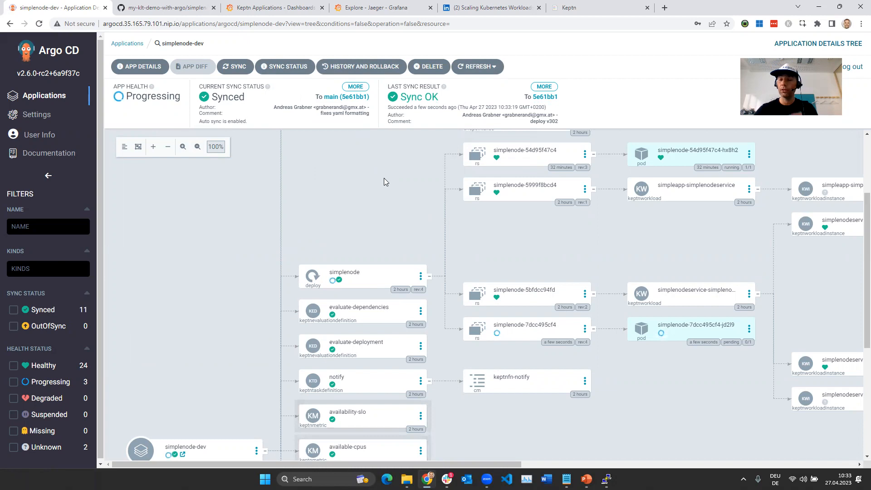
{"action": "mouse_move", "coordinate": [353, 233]}
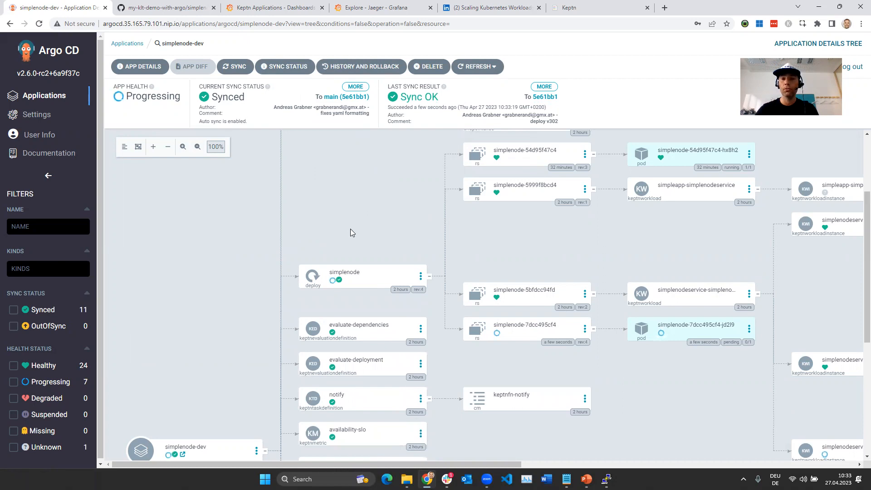
{"action": "key", "text": "alt+tab"}
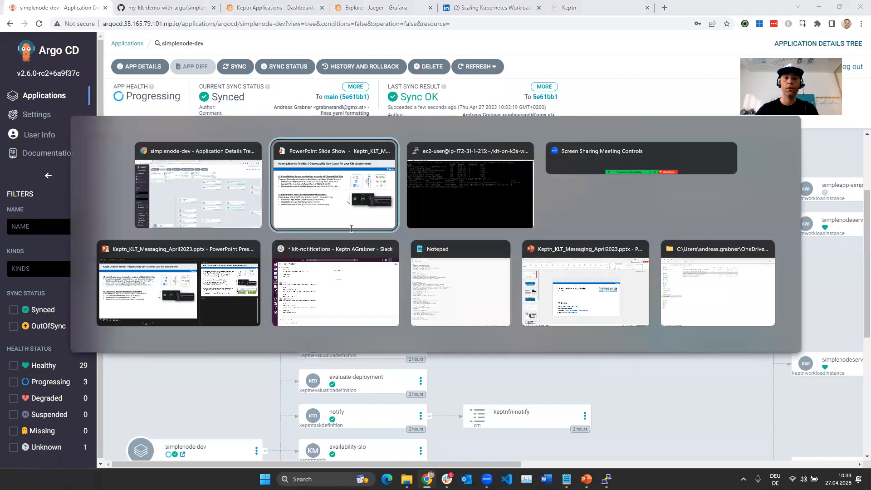
- Show the PuTTY terminal with availability-slo at 99.90 and 8 available CPUs
{"action": "left_click", "coordinate": [469, 190]}
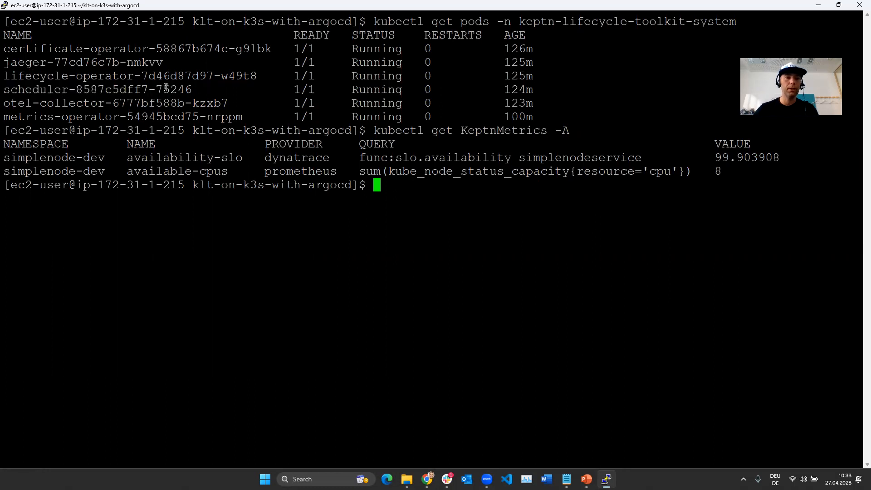
{"action": "double_click", "coordinate": [50, 102]}
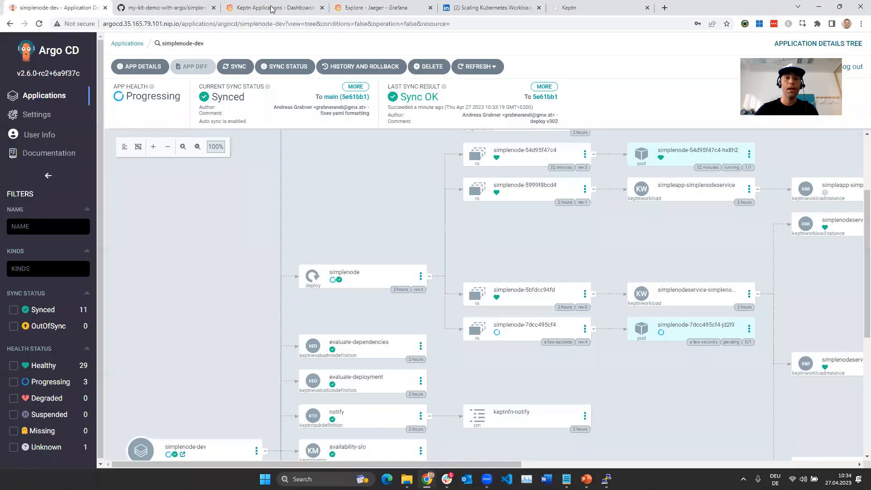
- Switch to the Grafana Keptn Applications dashboard for simplenodeservice
{"action": "left_click", "coordinate": [272, 8]}
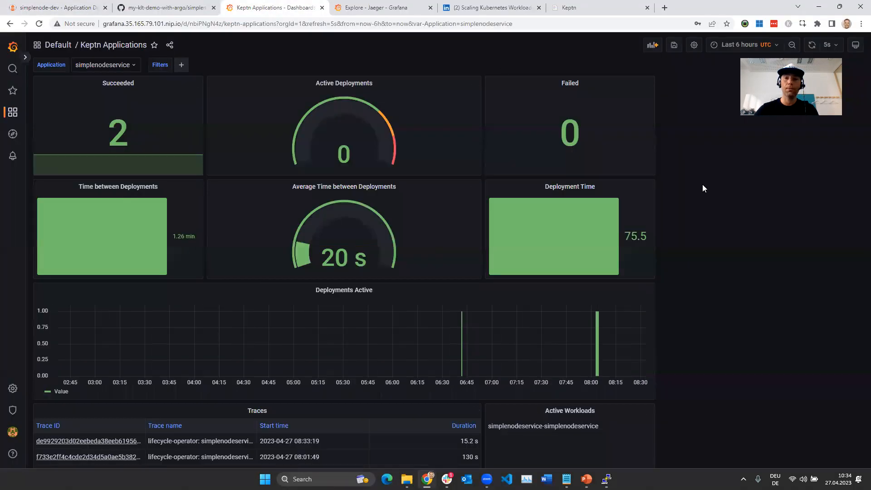
{"action": "mouse_move", "coordinate": [206, 37]}
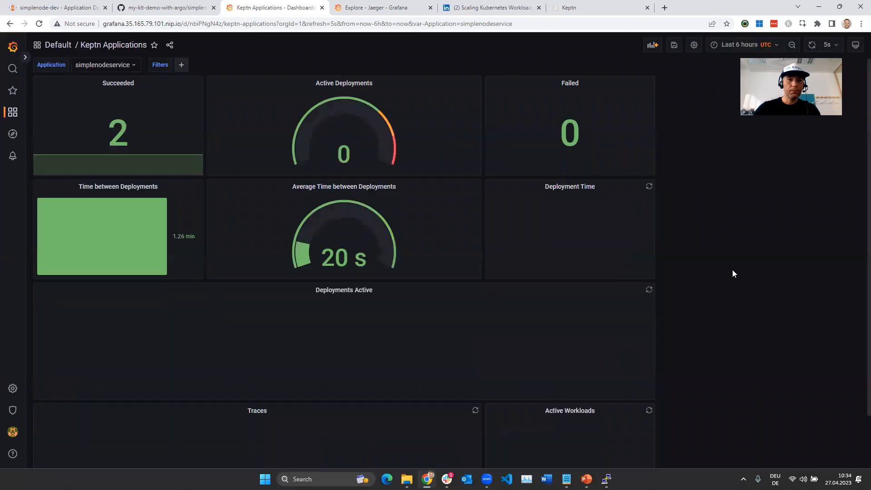
- Scroll the Grafana Keptn Applications dashboard to view the simplenodeservice deployment panels
{"action": "scroll", "scroll_direction": "down", "scroll_amount": 3}
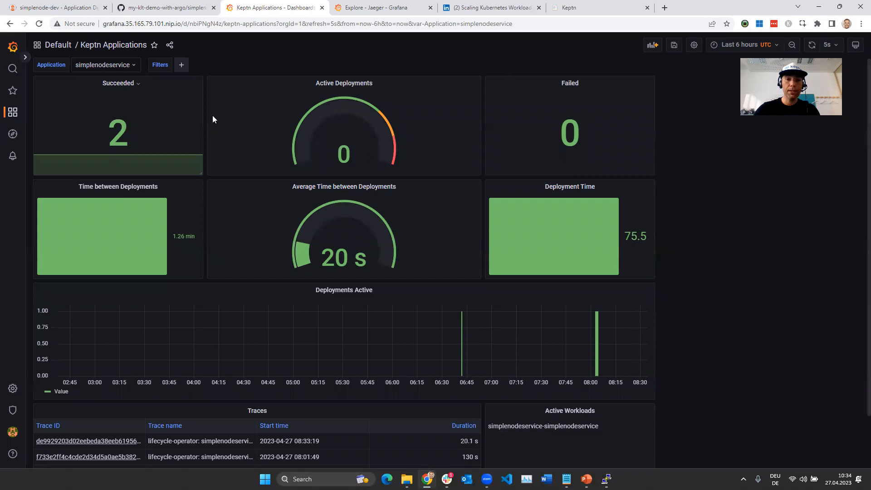
{"action": "mouse_move", "coordinate": [572, 246]}
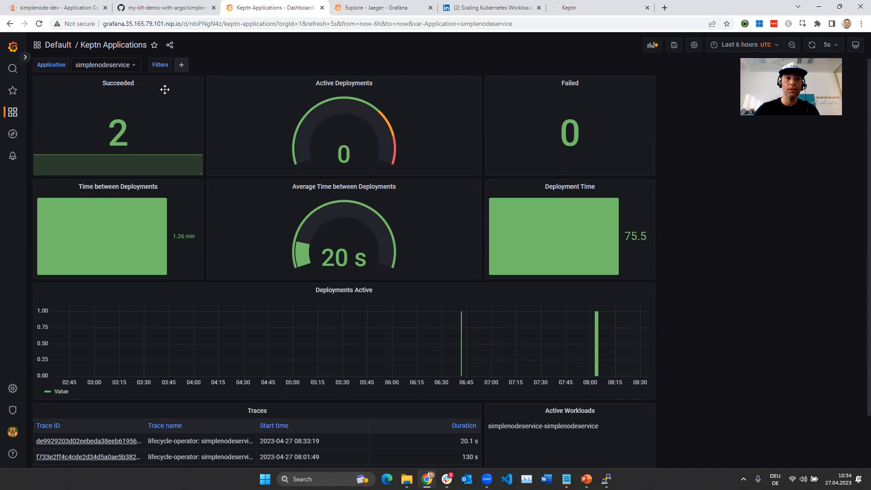
- Open the Succeeded panel's editor, then exit unchanged to the dashboard showing 3 succeeded deployments
{"action": "left_click", "coordinate": [111, 109]}
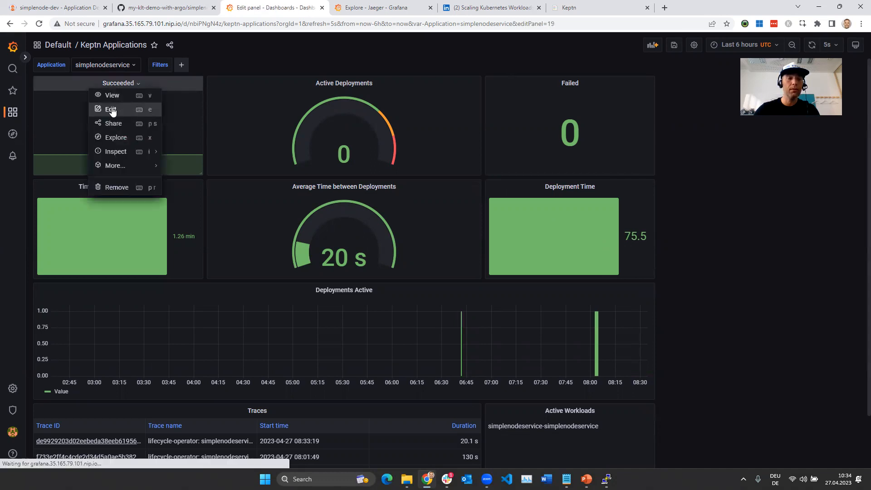
{"action": "left_click", "coordinate": [111, 109]}
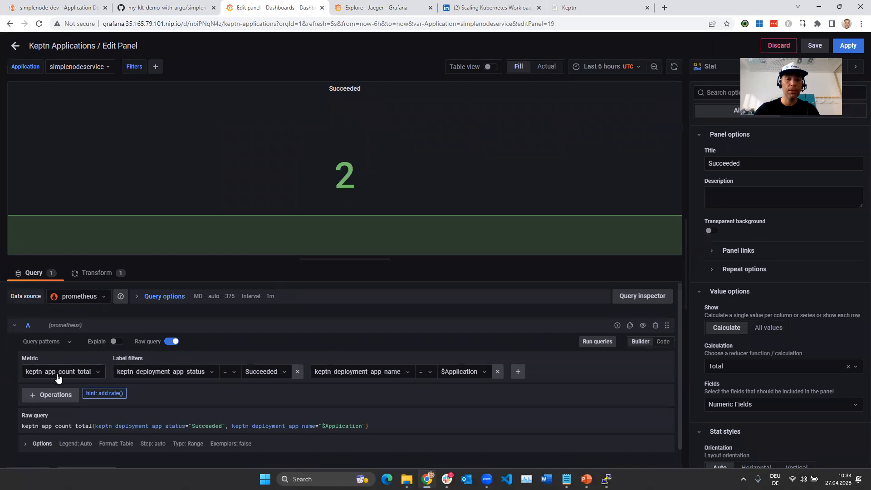
{"action": "mouse_move", "coordinate": [169, 376]}
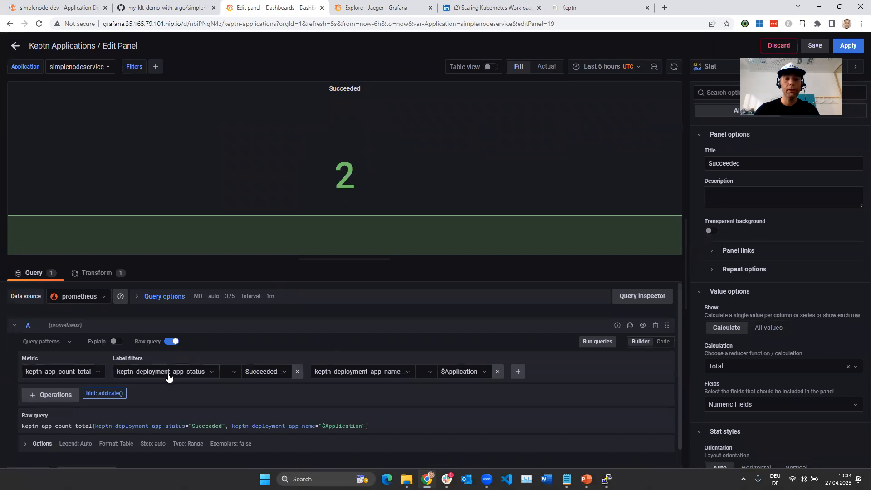
{"action": "mouse_move", "coordinate": [176, 379]}
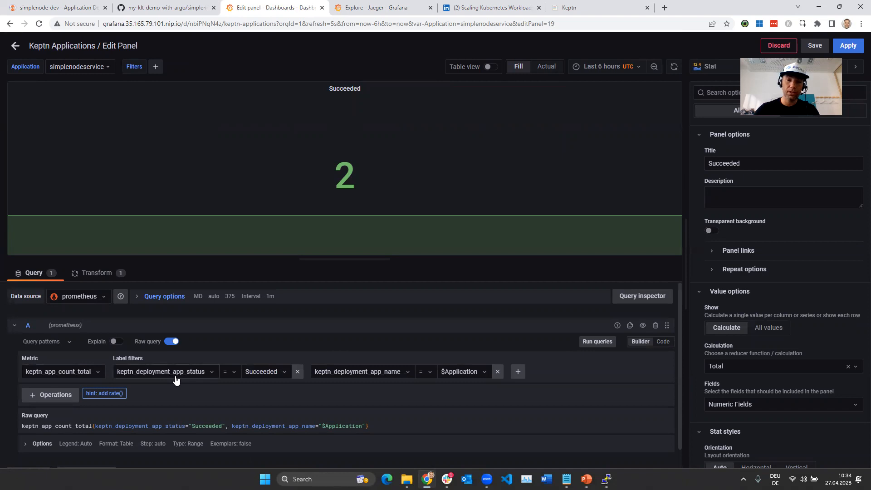
{"action": "mouse_move", "coordinate": [220, 162]}
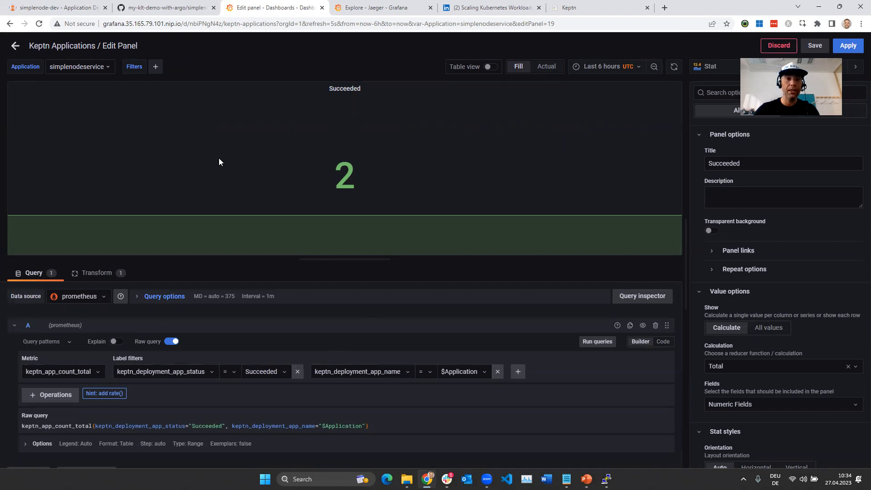
{"action": "left_click", "coordinate": [16, 45]}
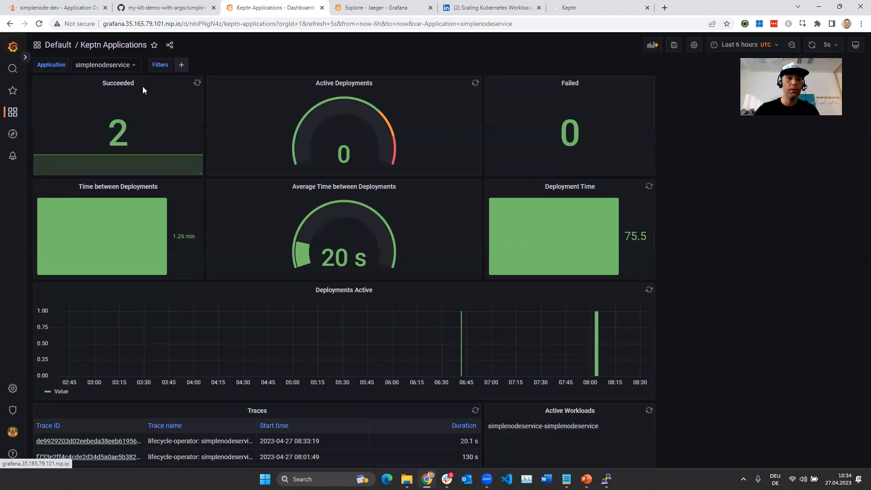
{"action": "mouse_move", "coordinate": [423, 254]}
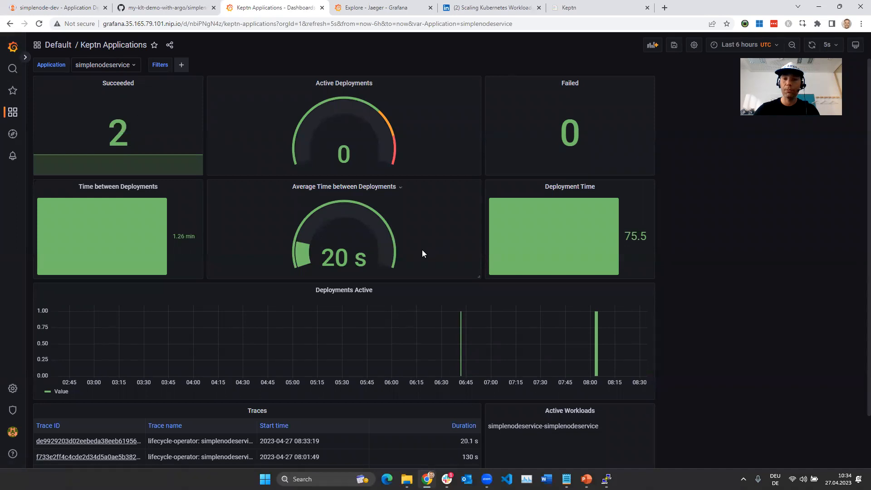
{"action": "scroll", "scroll_direction": "down", "scroll_amount": 3}
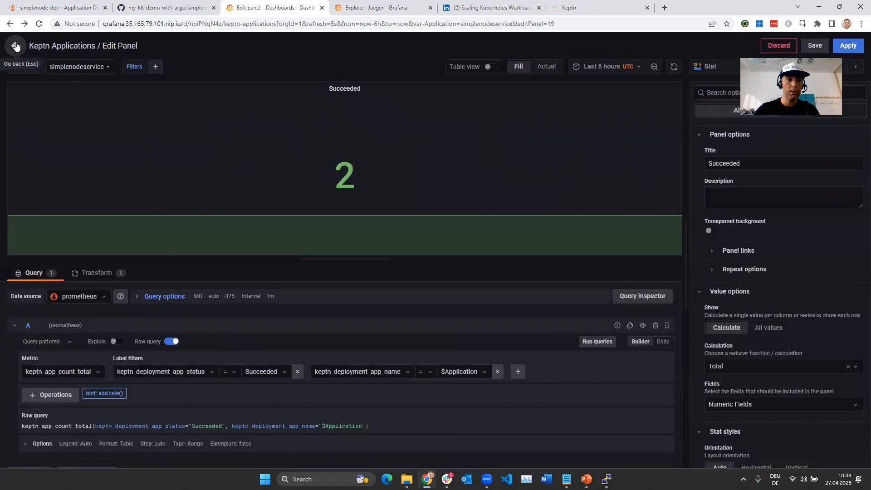
{"action": "left_click", "coordinate": [16, 44]}
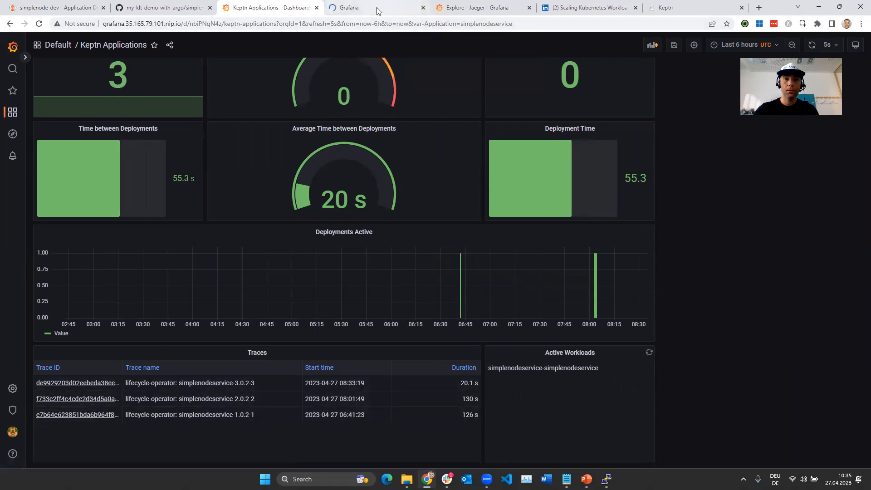
{"action": "left_click", "coordinate": [72, 398]}
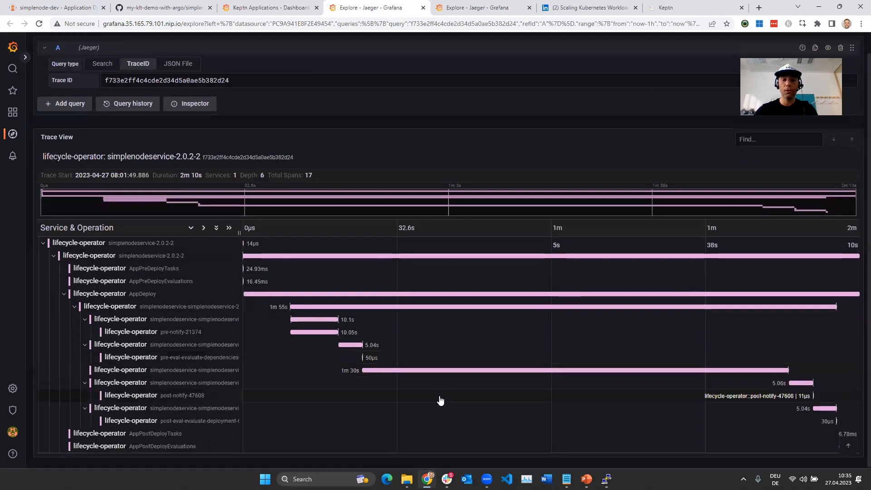
{"action": "mouse_move", "coordinate": [436, 401]}
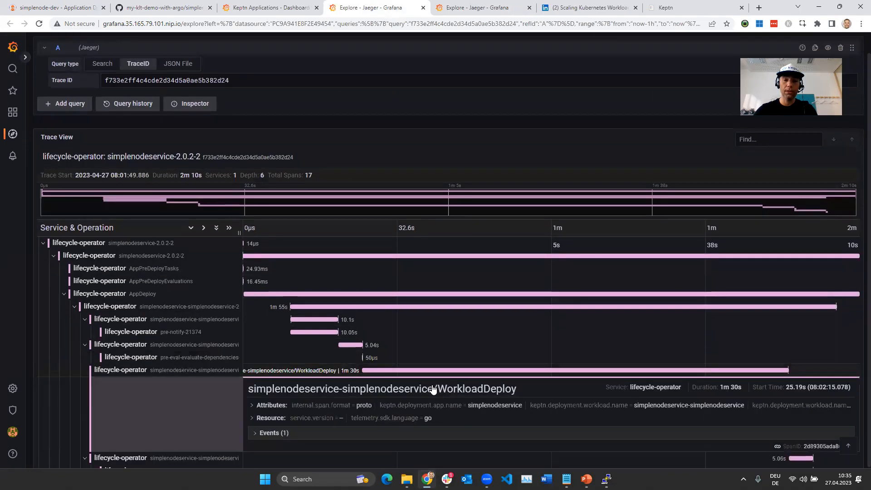
{"action": "scroll", "scroll_direction": "down", "scroll_amount": 3}
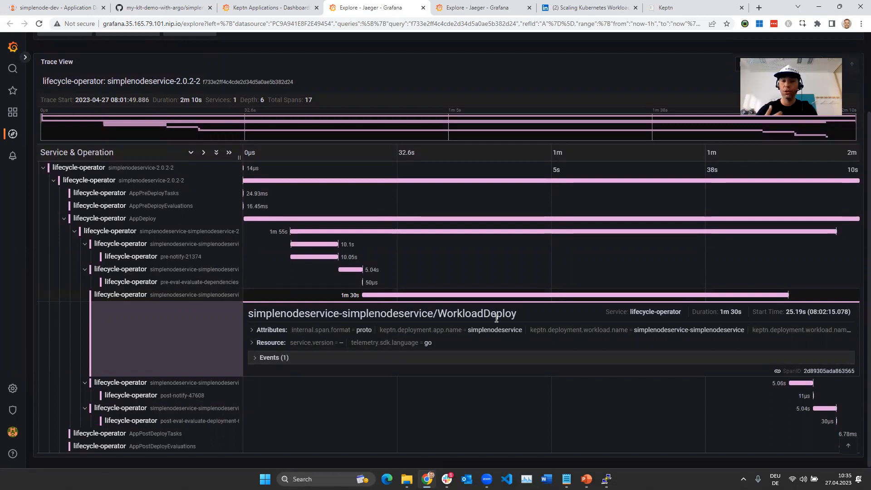
{"action": "mouse_move", "coordinate": [150, 159]}
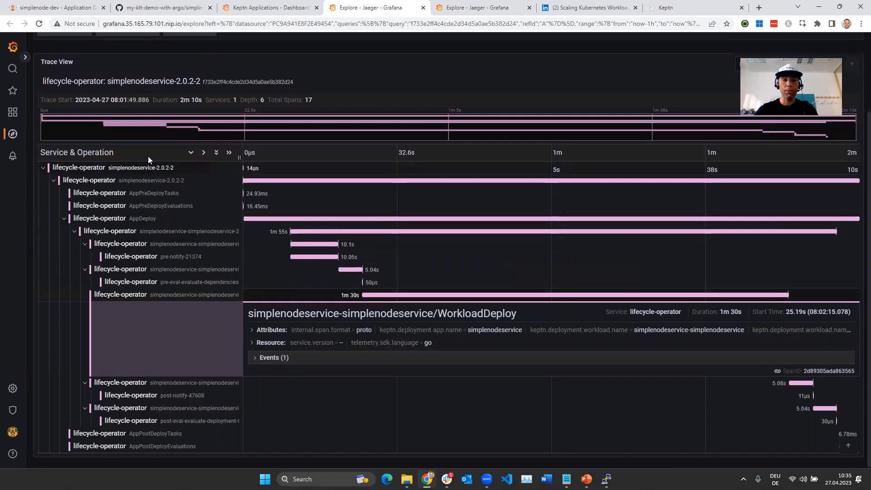
{"action": "mouse_move", "coordinate": [428, 329]}
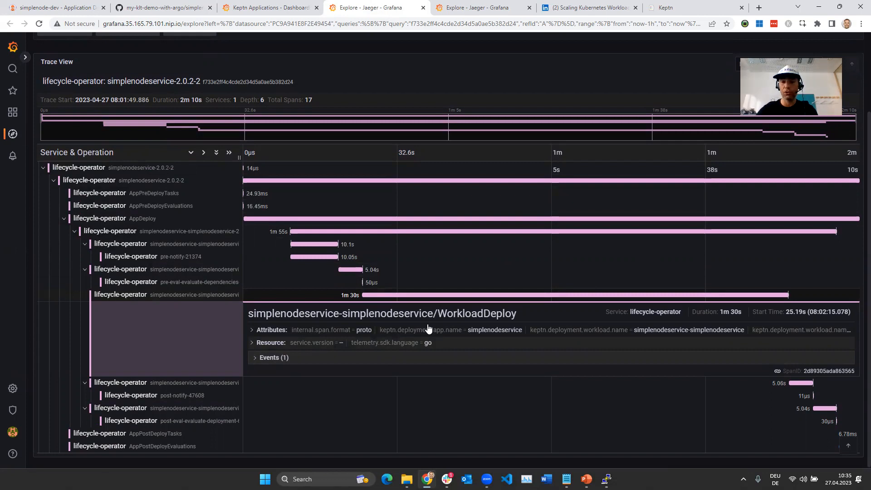
{"action": "left_click", "coordinate": [269, 8]}
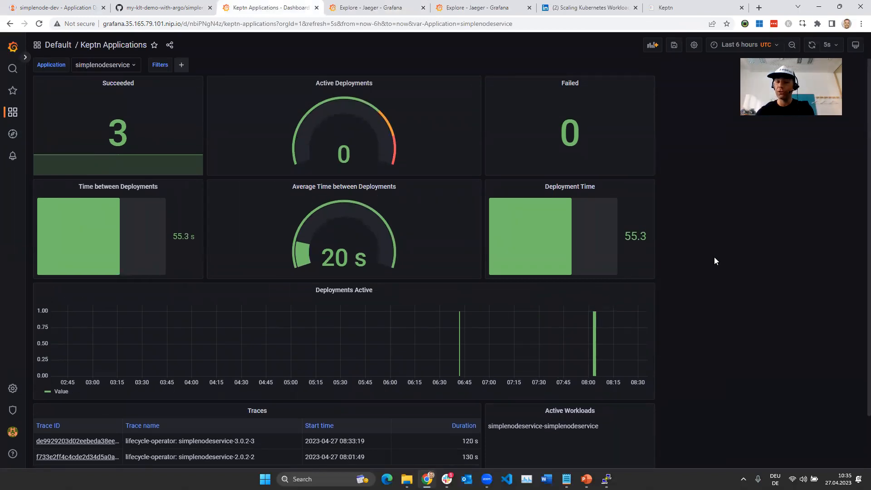
{"action": "key", "text": "alt+tab"}
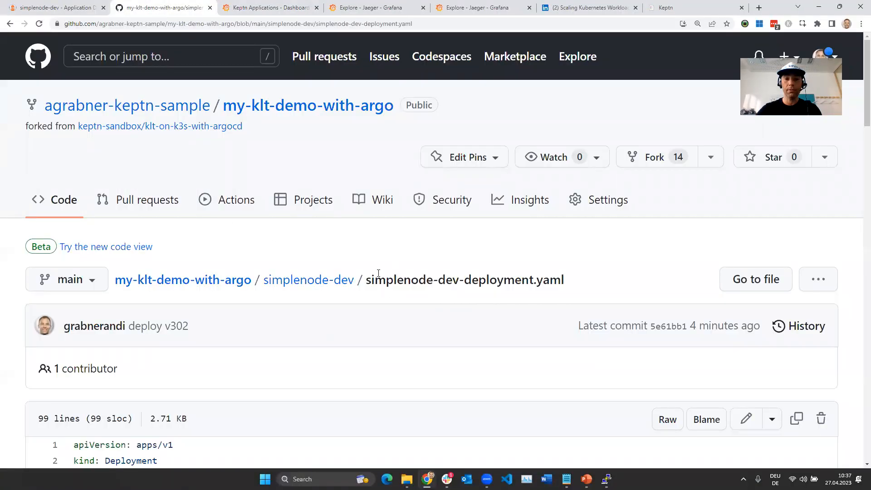
{"action": "scroll", "scroll_direction": "down", "scroll_amount": 3}
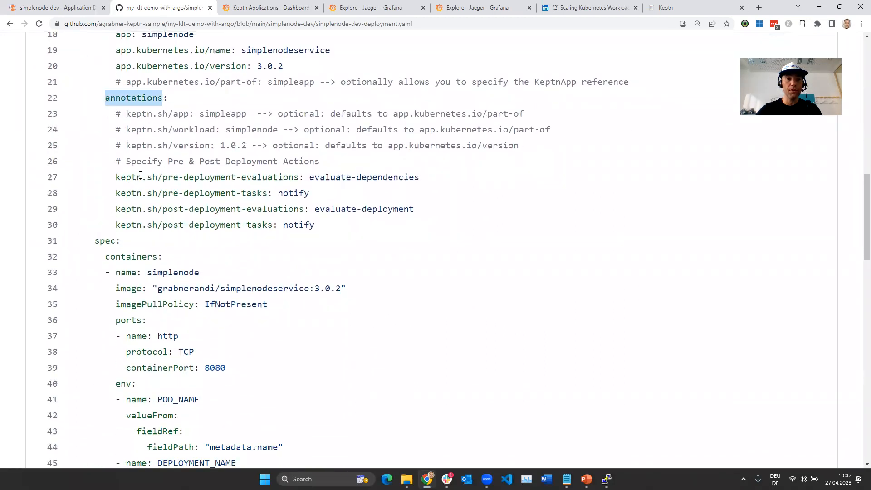
{"action": "left_click_drag", "start_coordinate": [115, 176], "coordinate": [314, 224]}
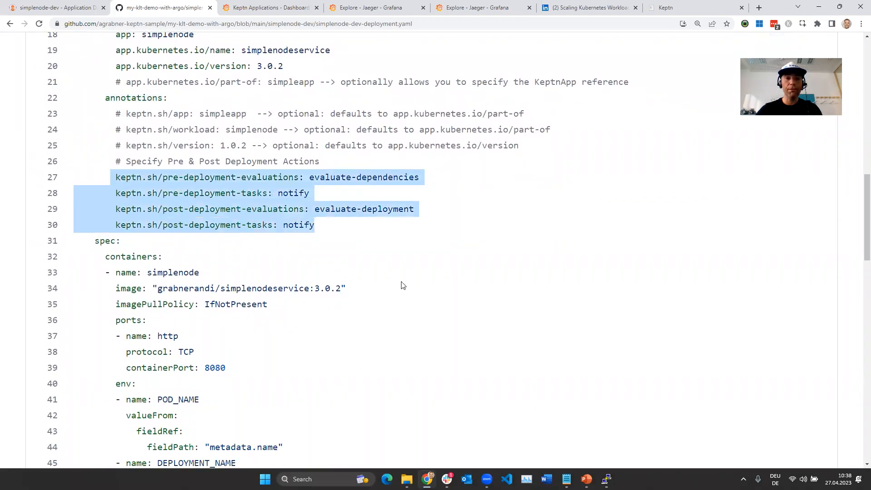
{"action": "mouse_move", "coordinate": [285, 241]}
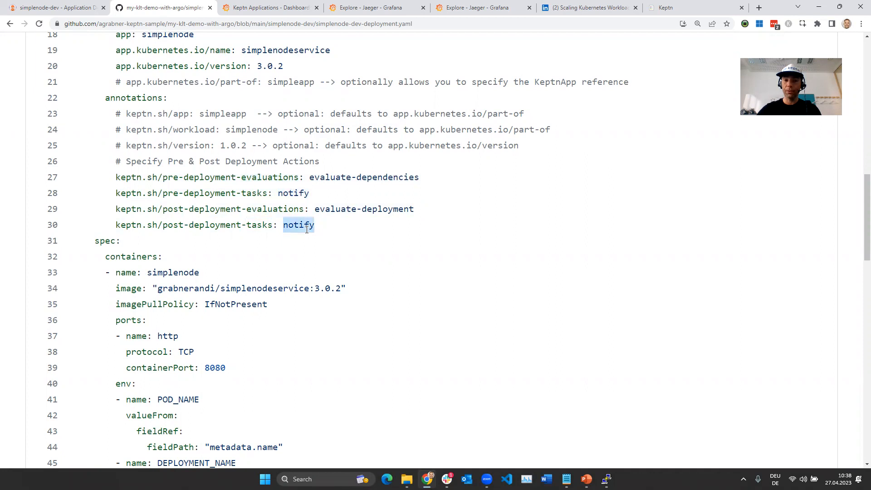
{"action": "mouse_move", "coordinate": [340, 209]}
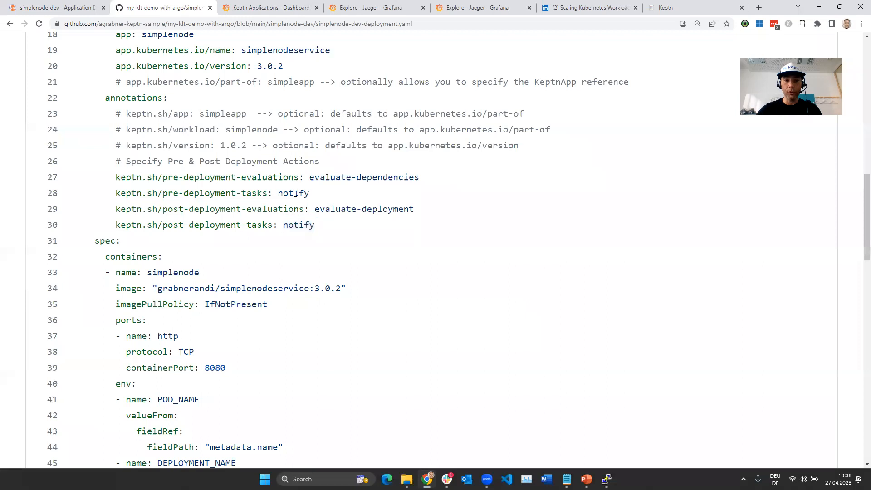
{"action": "double_click", "coordinate": [366, 177]}
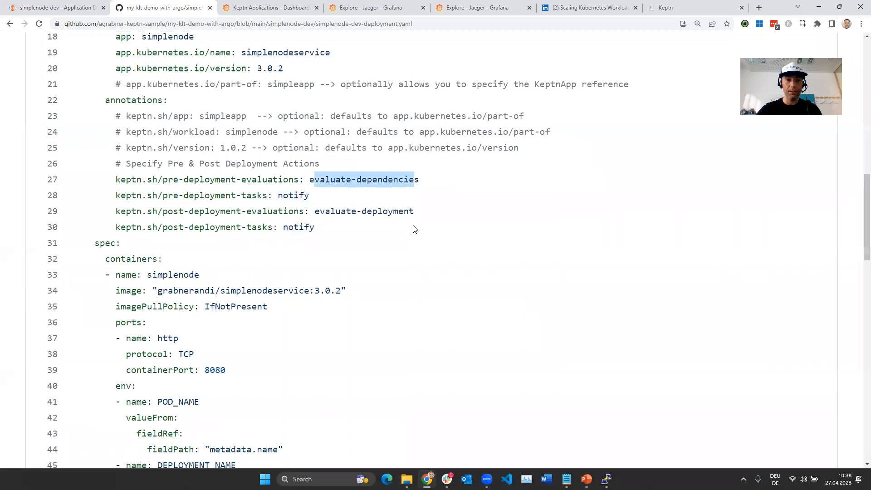
{"action": "scroll", "scroll_direction": "up", "scroll_amount": 3}
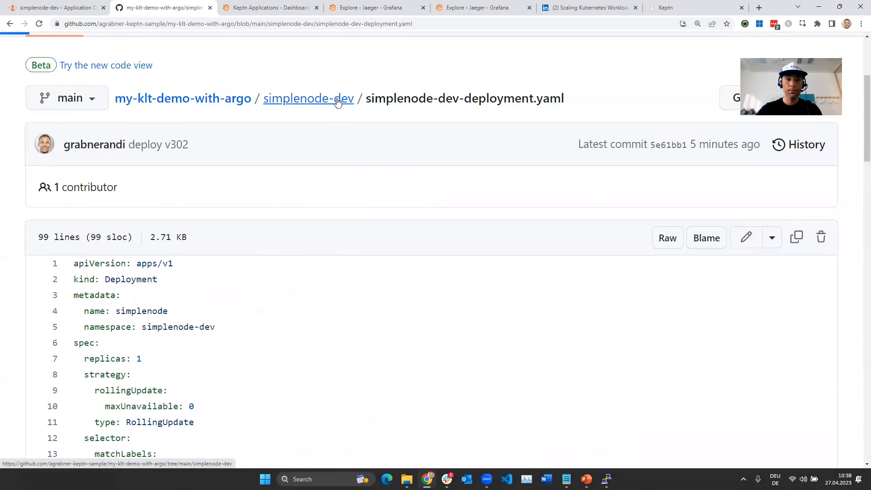
- Open keptn-tasks.yaml from simplenode-dev and highlight where the notify task reads its context
{"action": "left_click", "coordinate": [308, 99]}
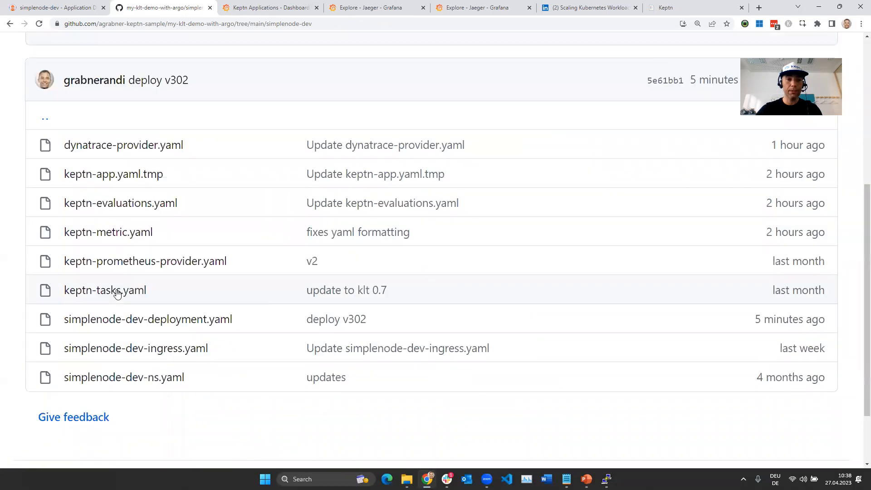
{"action": "left_click", "coordinate": [105, 290]}
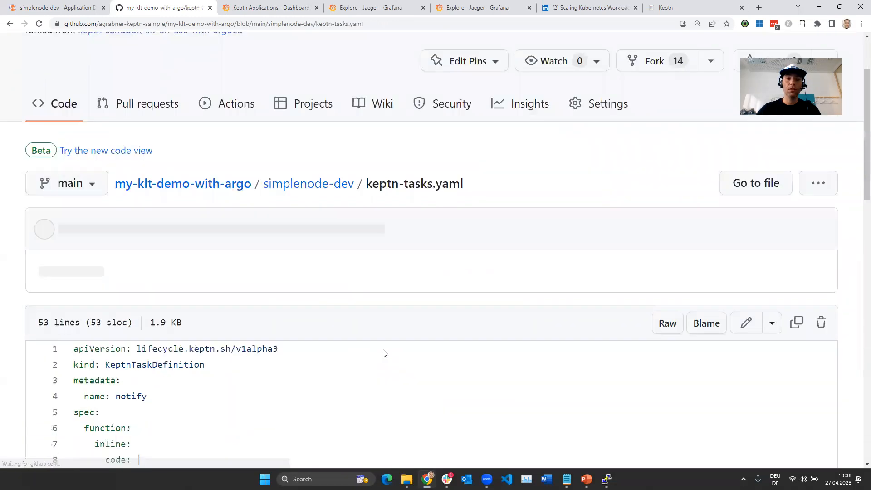
{"action": "scroll", "scroll_direction": "down", "scroll_amount": 3}
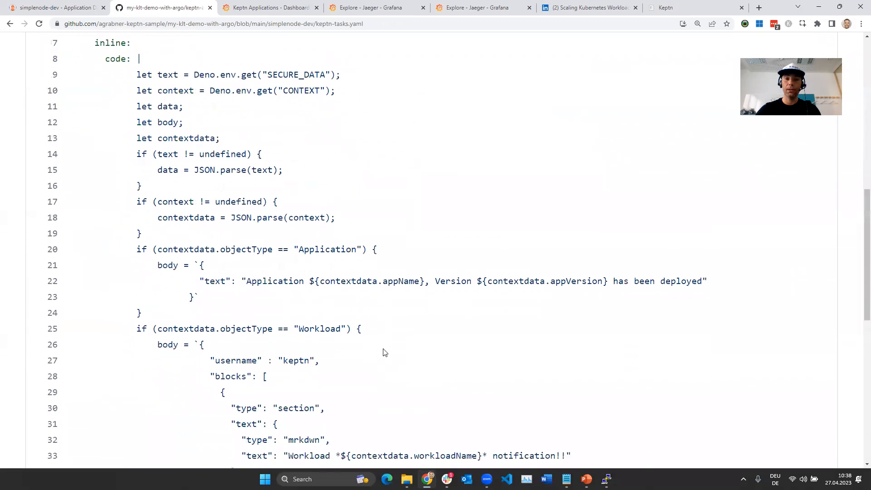
{"action": "scroll", "scroll_direction": "down", "scroll_amount": 3}
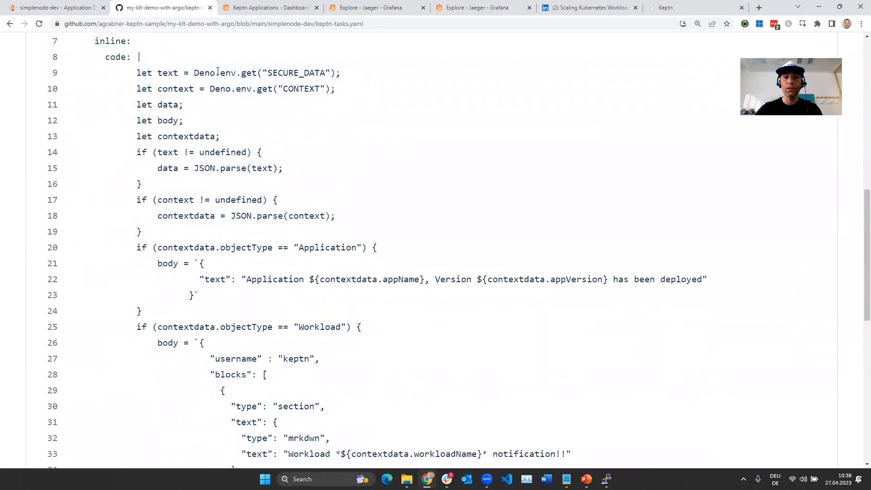
{"action": "left_click_drag", "start_coordinate": [193, 73], "coordinate": [340, 72]}
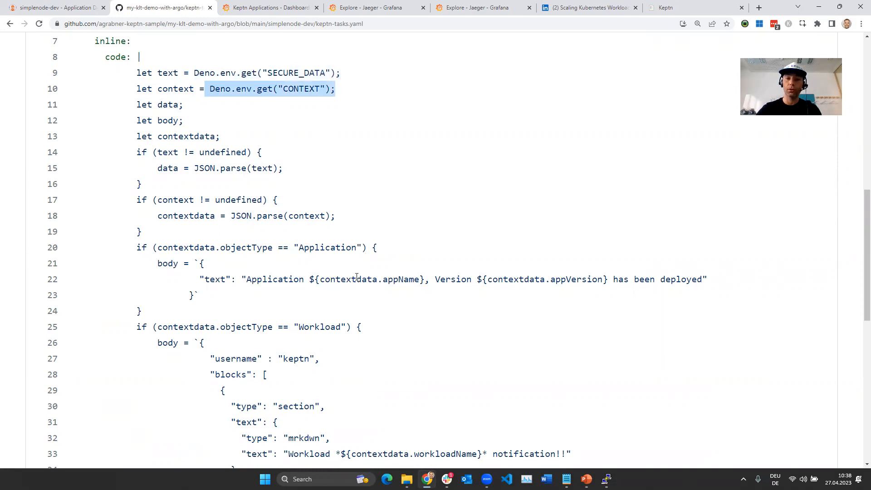
- Scroll through the notify task's Deno Slack code and highlight the slack-notification secret name
{"action": "scroll", "scroll_direction": "down", "scroll_amount": 3}
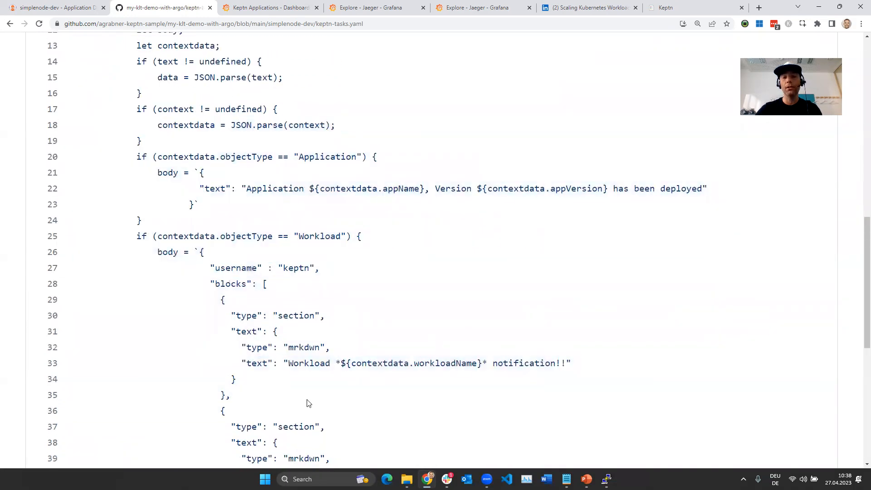
{"action": "scroll", "scroll_direction": "down", "scroll_amount": 3}
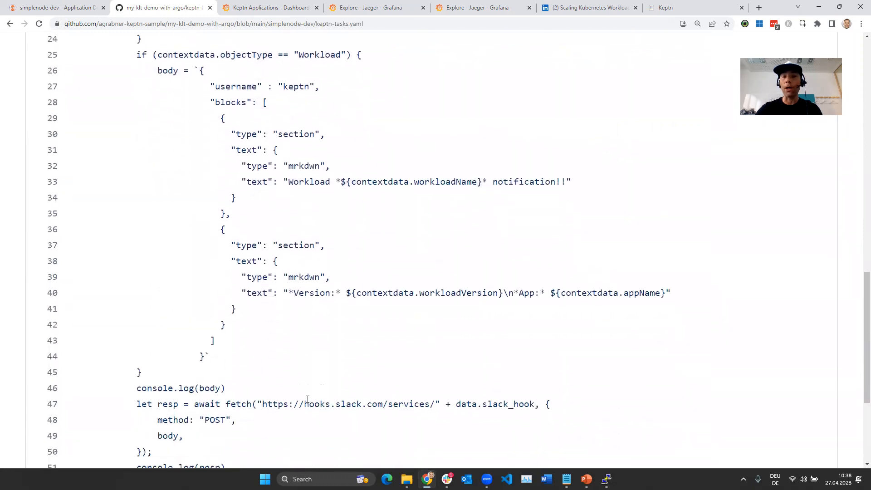
{"action": "scroll", "scroll_direction": "down", "scroll_amount": 3}
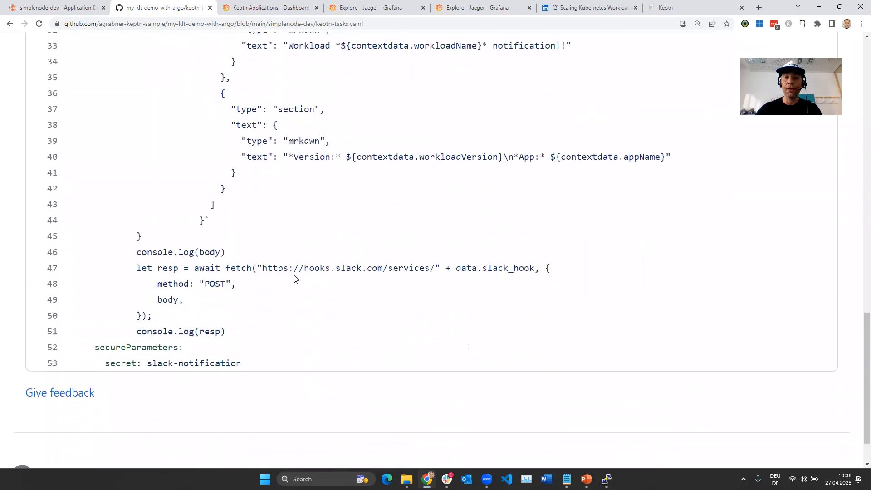
{"action": "left_click_drag", "start_coordinate": [263, 267], "coordinate": [433, 268]}
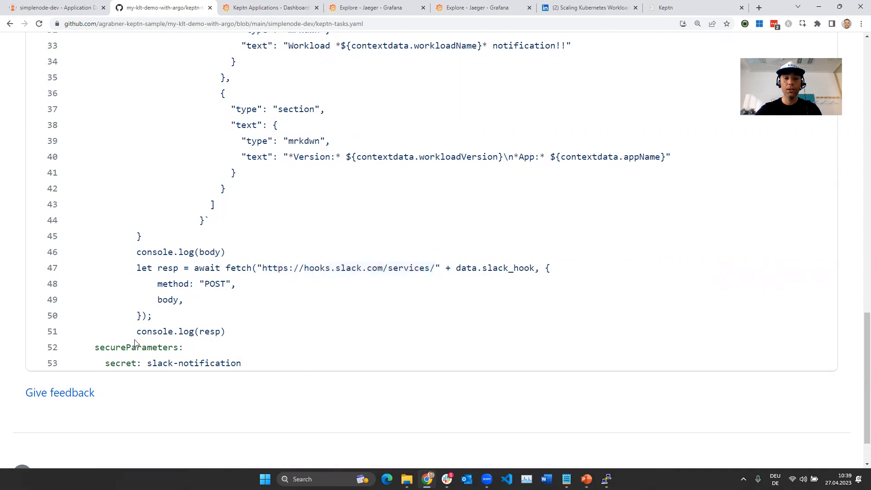
{"action": "double_click", "coordinate": [194, 363]}
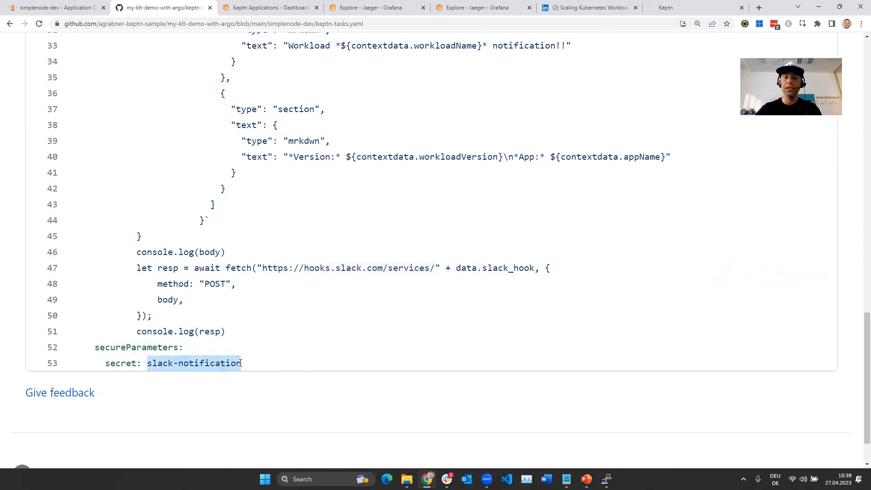
{"action": "mouse_move", "coordinate": [277, 383]}
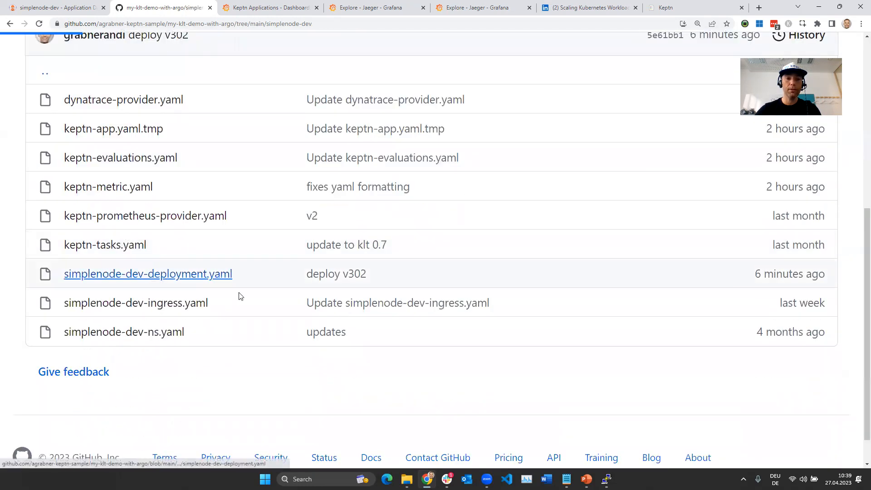
- Highlight the post-deployment-tasks: notify annotation in simplenode-dev-deployment.yaml, then switch to Slack
{"action": "left_click", "coordinate": [148, 274]}
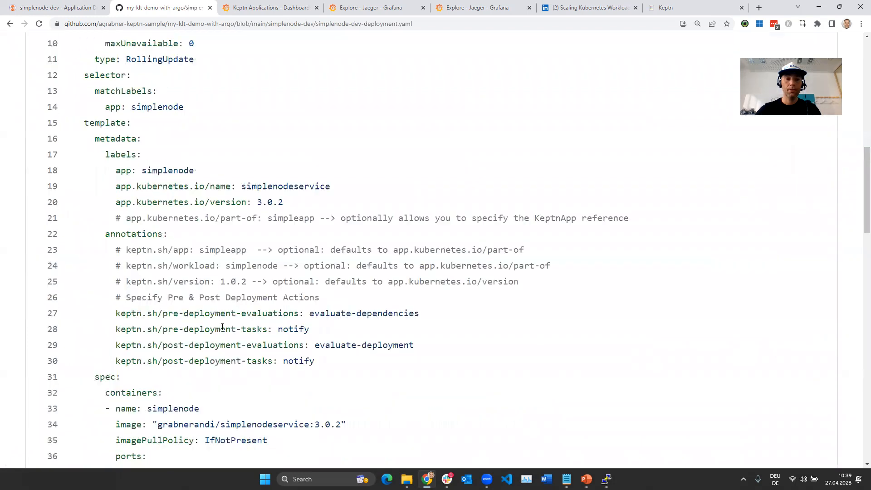
{"action": "double_click", "coordinate": [197, 361]}
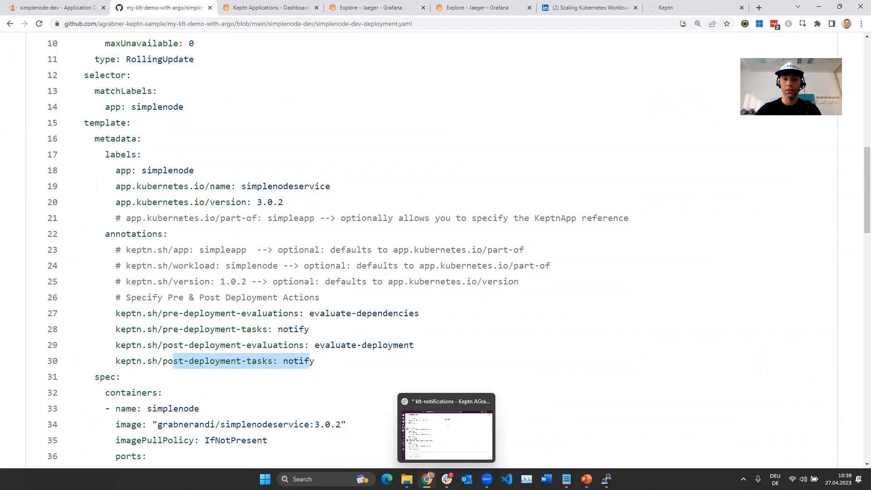
{"action": "left_click", "coordinate": [446, 427]}
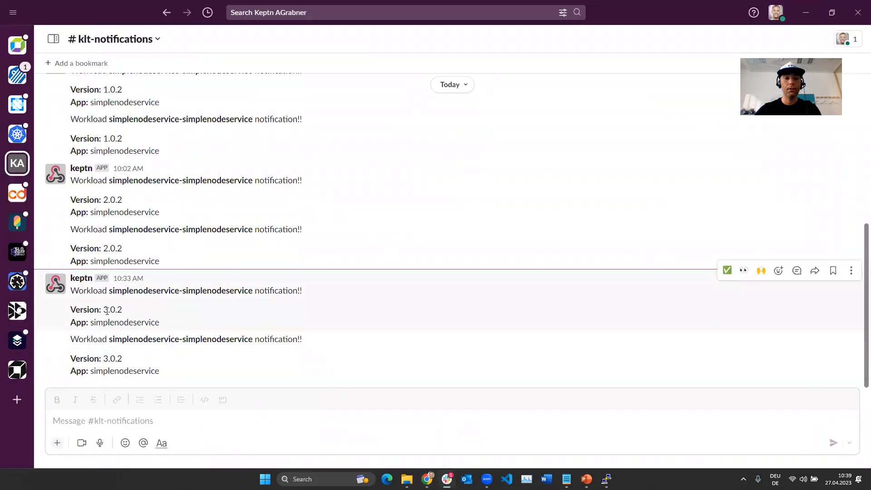
- Highlight keptn's version 3.0.2 workload notification in #klt-notifications
{"action": "double_click", "coordinate": [108, 309]}
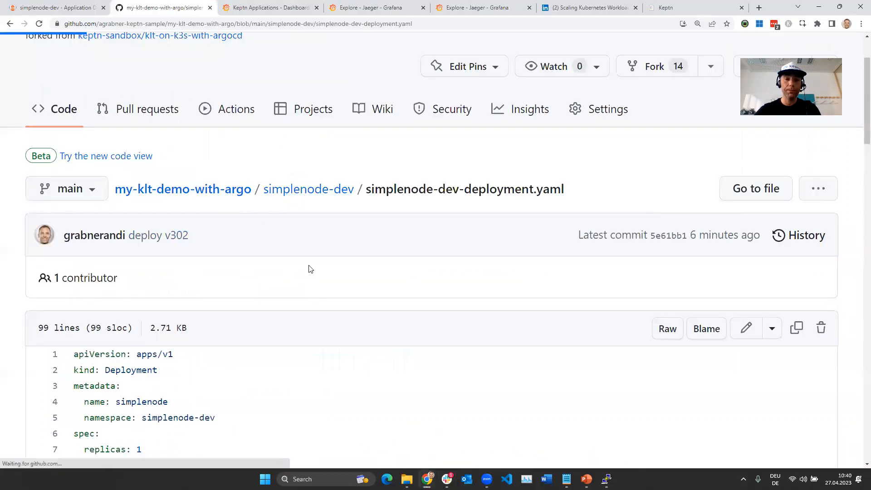
- Open keptn-evaluations.yaml and highlight the available-cpus metric and >4 targets of both evaluations
{"action": "left_click", "coordinate": [308, 189]}
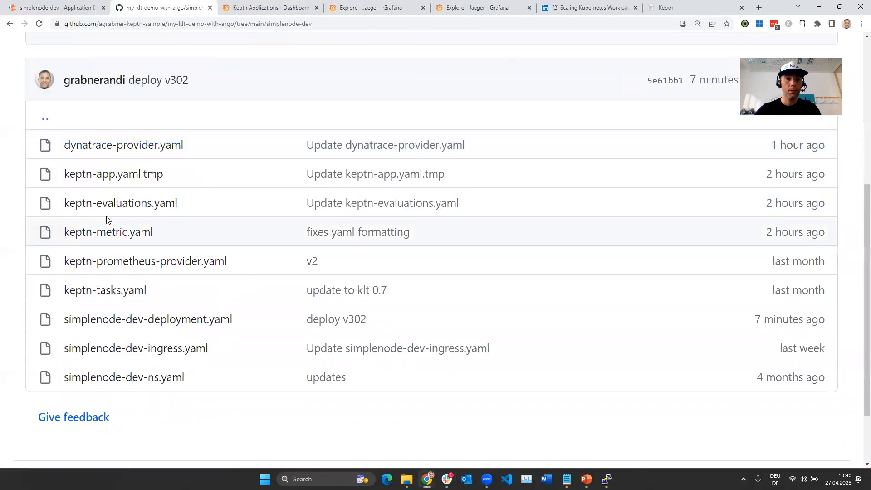
{"action": "left_click", "coordinate": [120, 203]}
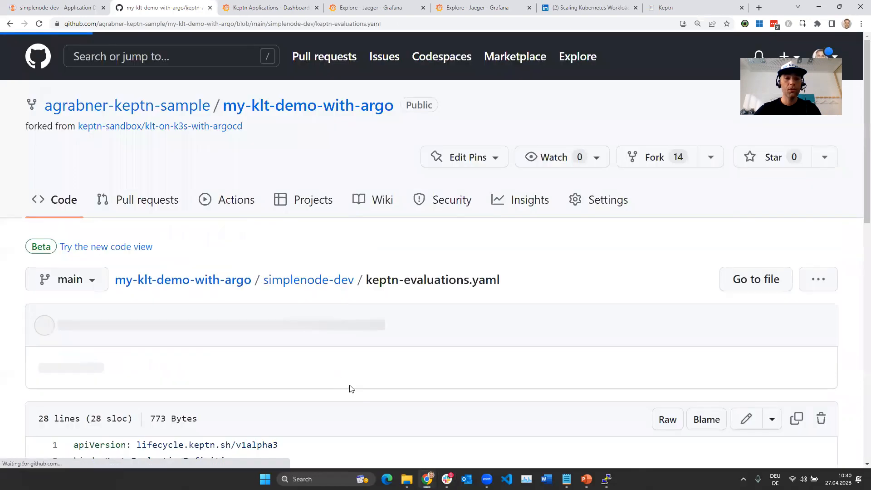
{"action": "scroll", "scroll_direction": "down", "scroll_amount": 3}
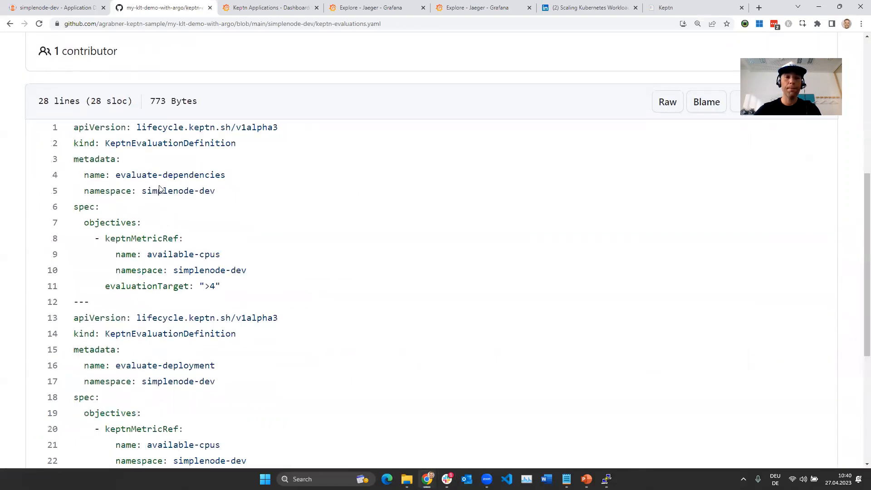
{"action": "double_click", "coordinate": [170, 143]}
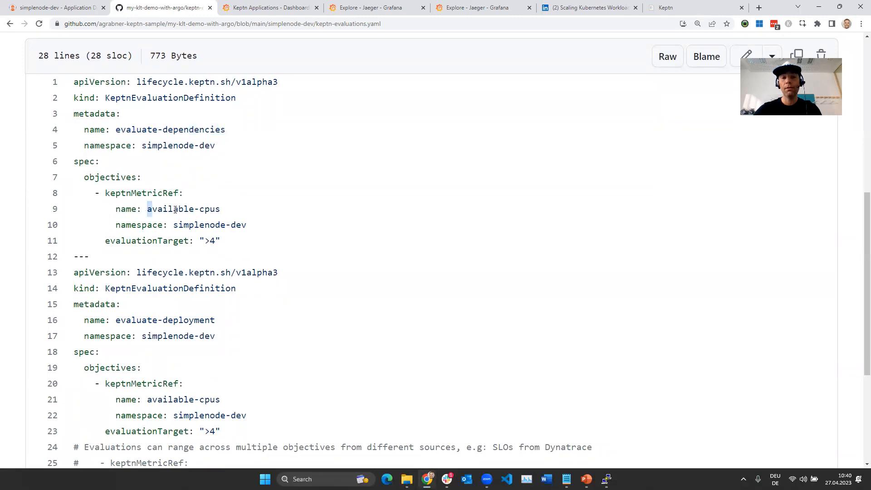
{"action": "double_click", "coordinate": [183, 209]}
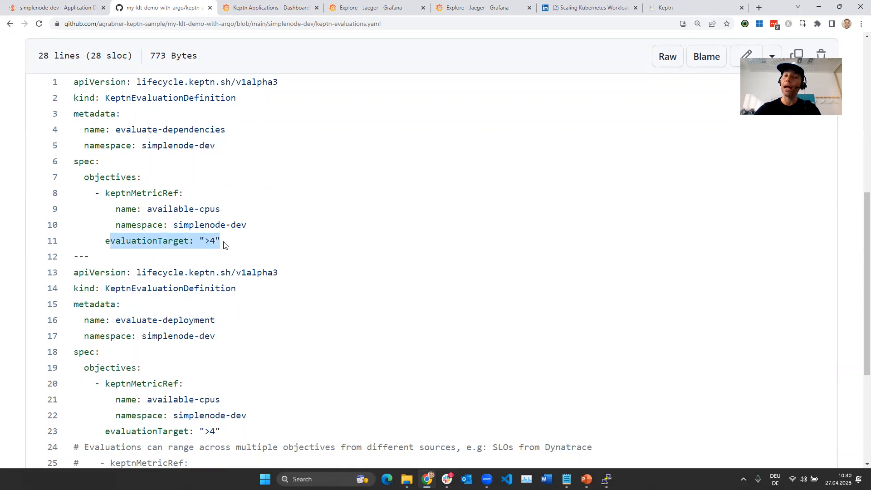
{"action": "scroll", "scroll_direction": "down", "scroll_amount": 3}
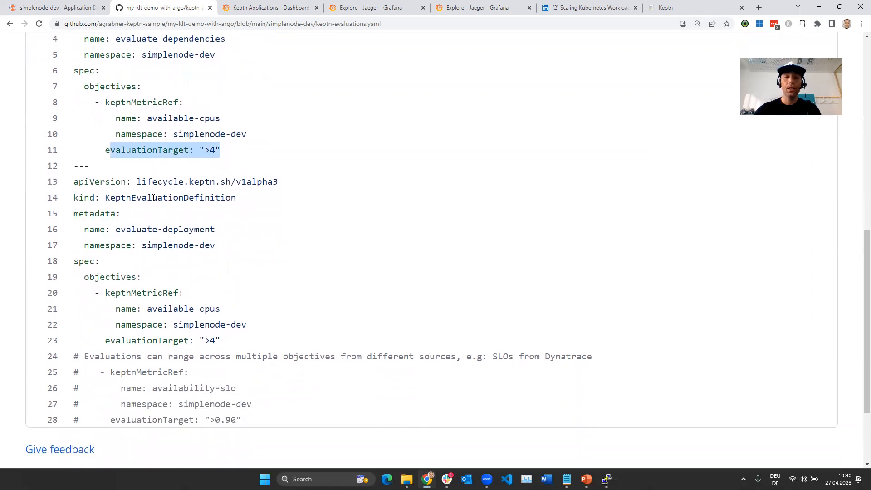
{"action": "double_click", "coordinate": [170, 197]}
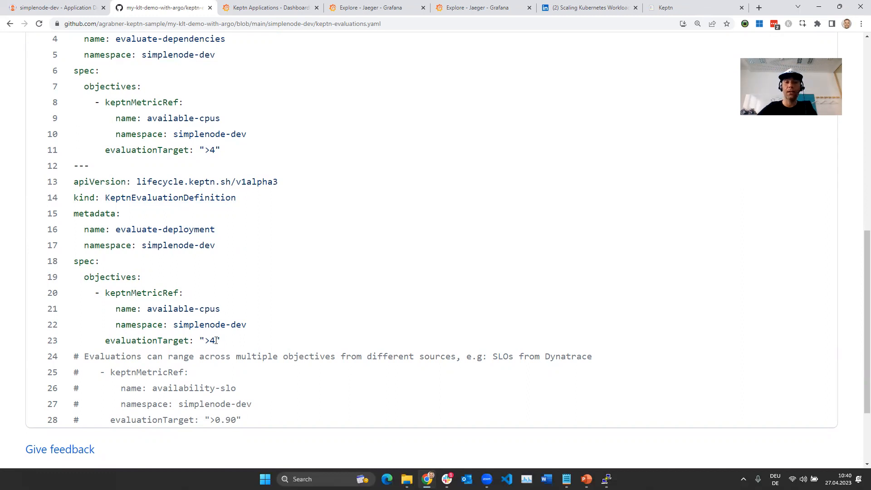
{"action": "mouse_move", "coordinate": [231, 408]}
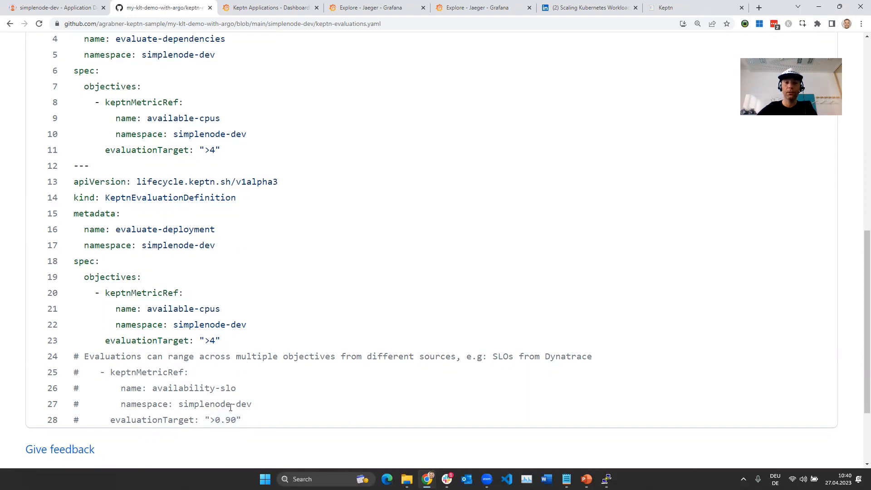
{"action": "scroll", "scroll_direction": "up", "scroll_amount": 3}
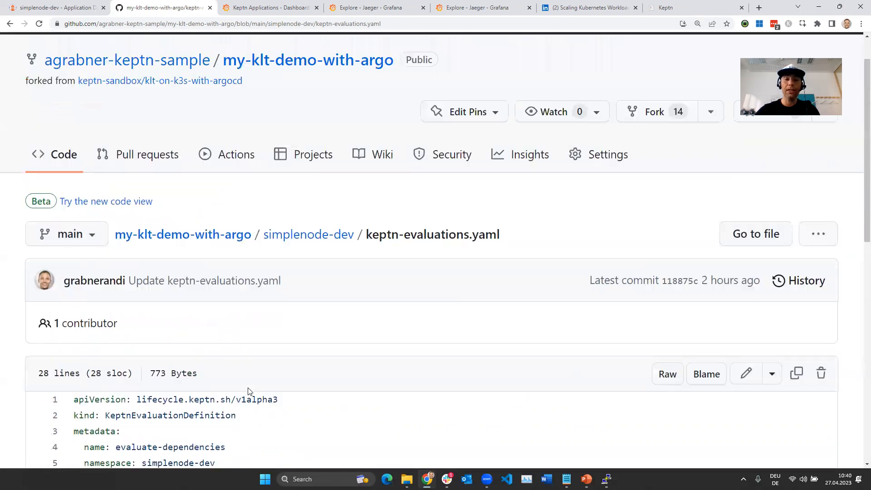
{"action": "mouse_move", "coordinate": [285, 342]}
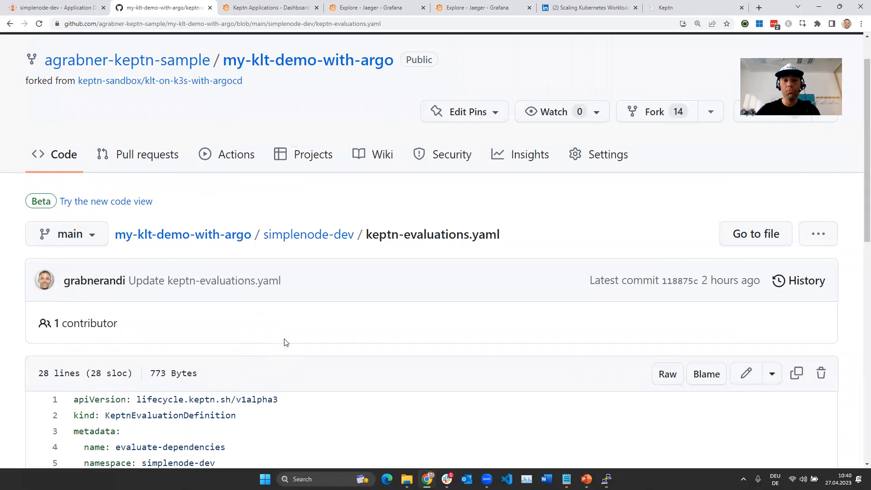
- In Argo CD, open pre-eval-evaluate-dependencies-33276 and highlight available-cpus at 8, Succeeded
{"action": "left_click", "coordinate": [45, 8]}
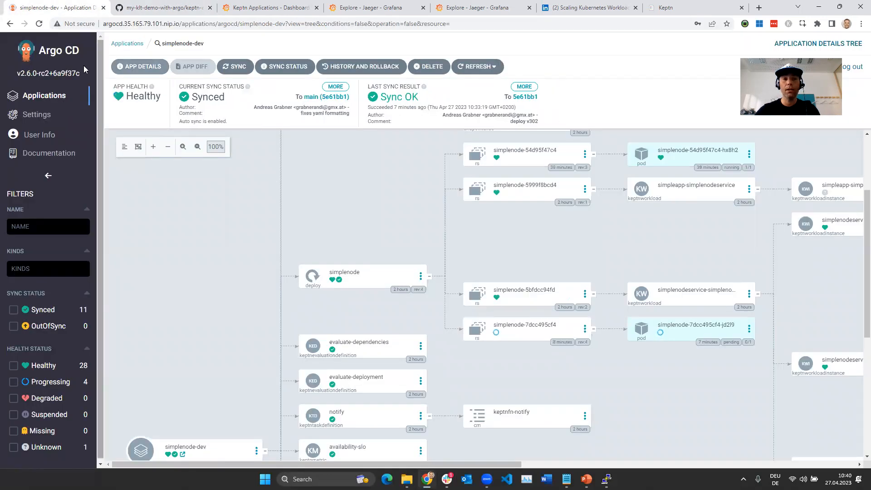
{"action": "scroll", "scroll_direction": "right", "scroll_amount": 3}
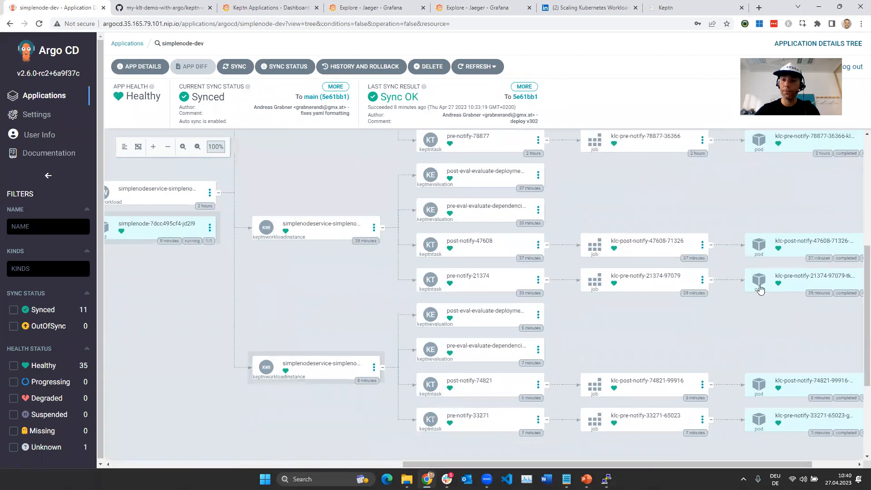
{"action": "scroll", "scroll_direction": "down", "scroll_amount": 3}
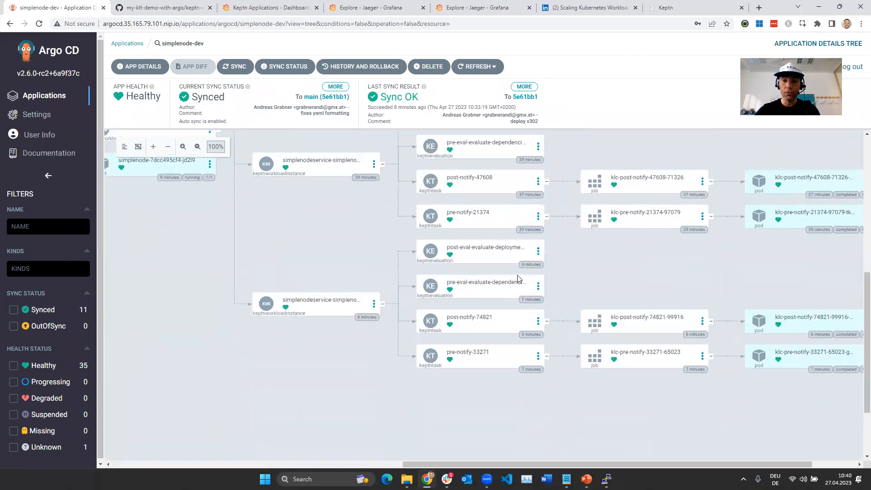
{"action": "mouse_move", "coordinate": [475, 300]}
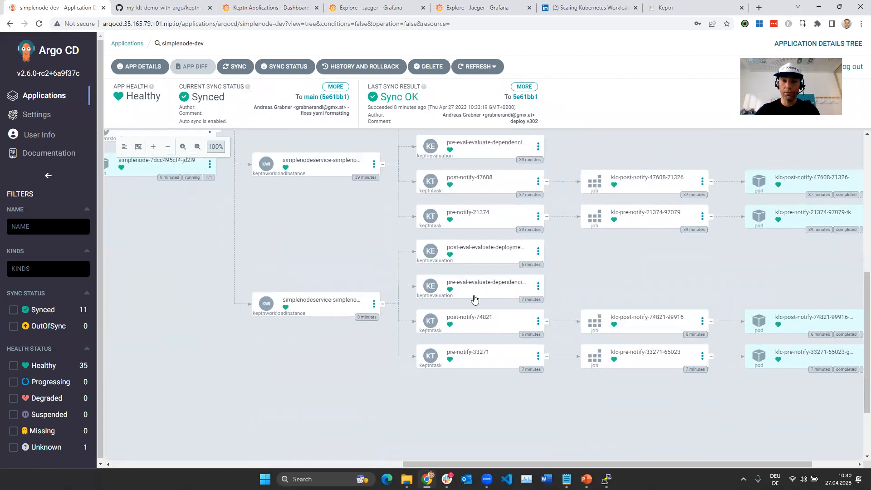
{"action": "left_click", "coordinate": [491, 286]}
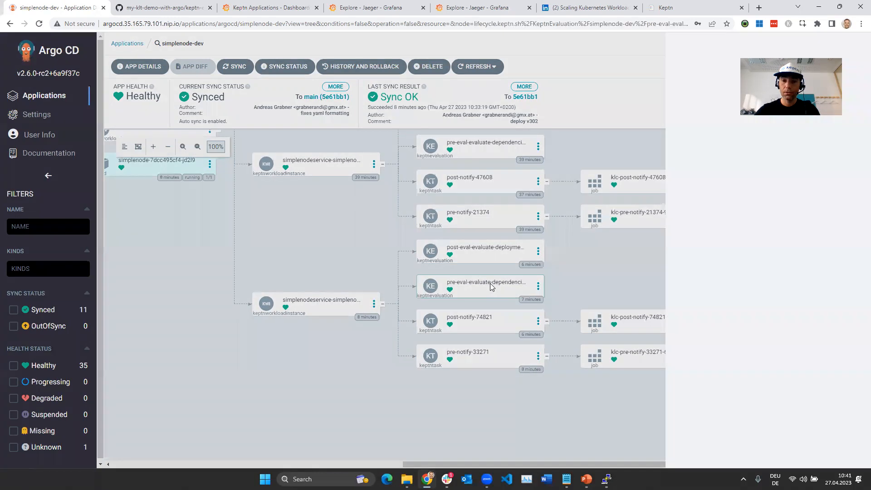
{"action": "left_click", "coordinate": [490, 286]}
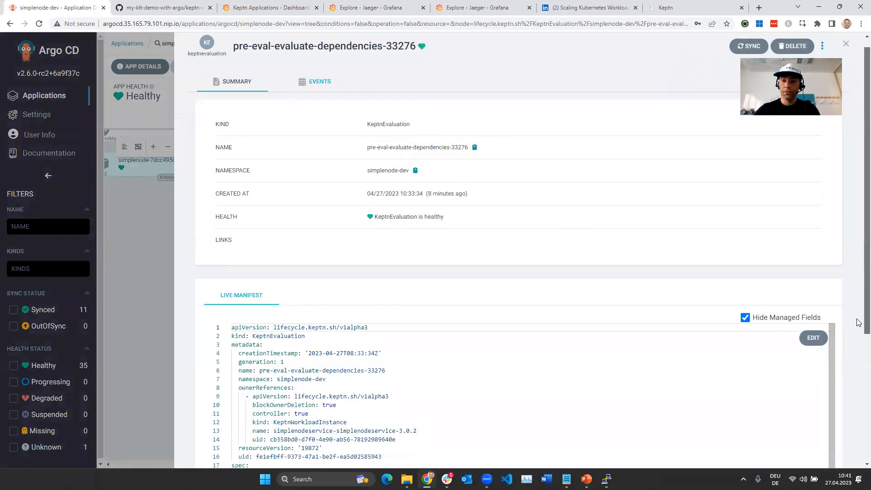
{"action": "scroll", "scroll_direction": "down", "scroll_amount": 3}
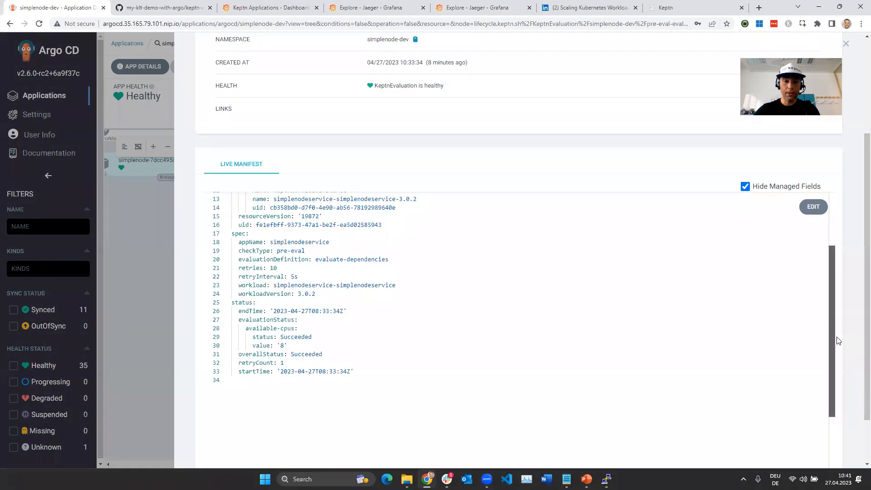
{"action": "double_click", "coordinate": [296, 332]}
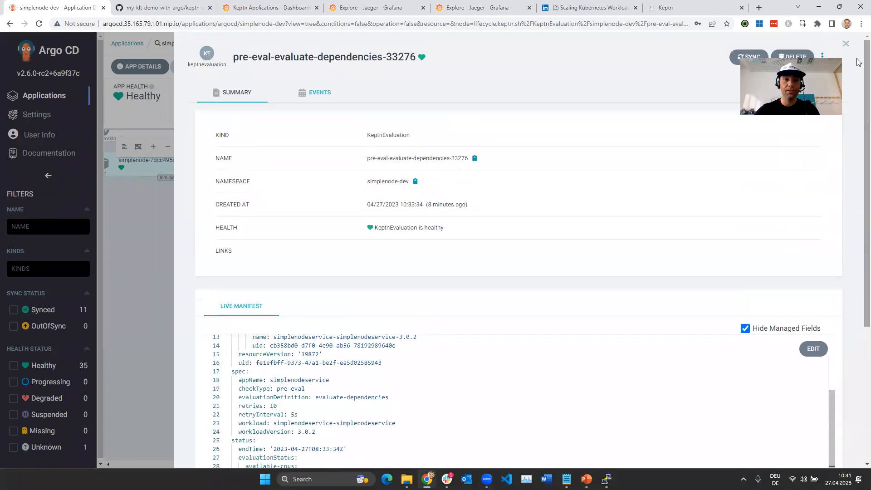
{"action": "key", "text": "Alt+Tab"}
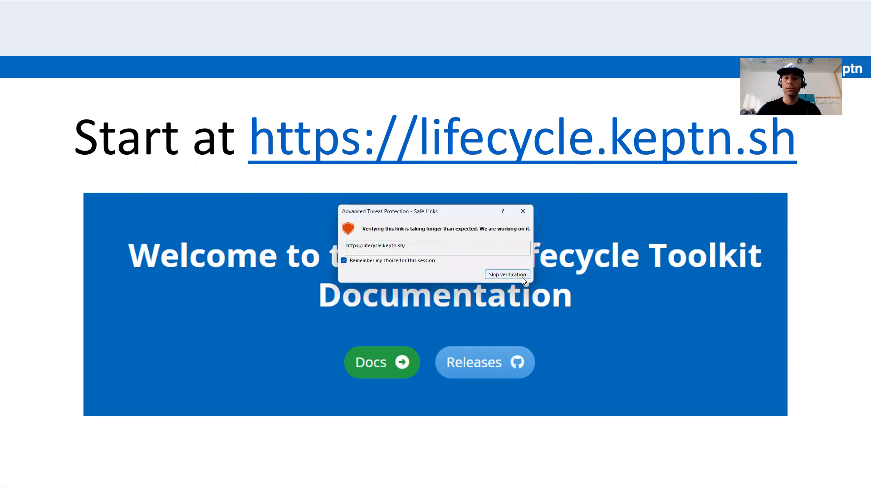
- Skip the Safe Links verification to open lifecycle.keptn.sh
{"action": "left_click", "coordinate": [507, 274]}
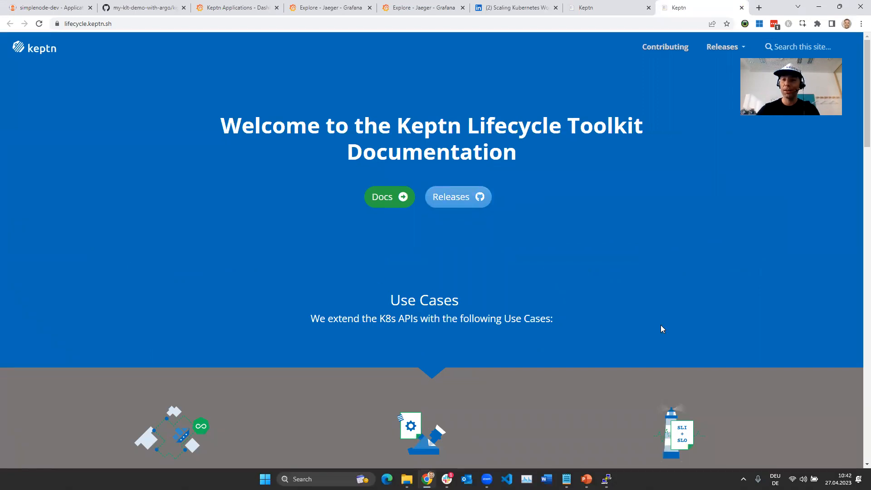
{"action": "mouse_move", "coordinate": [787, 318]}
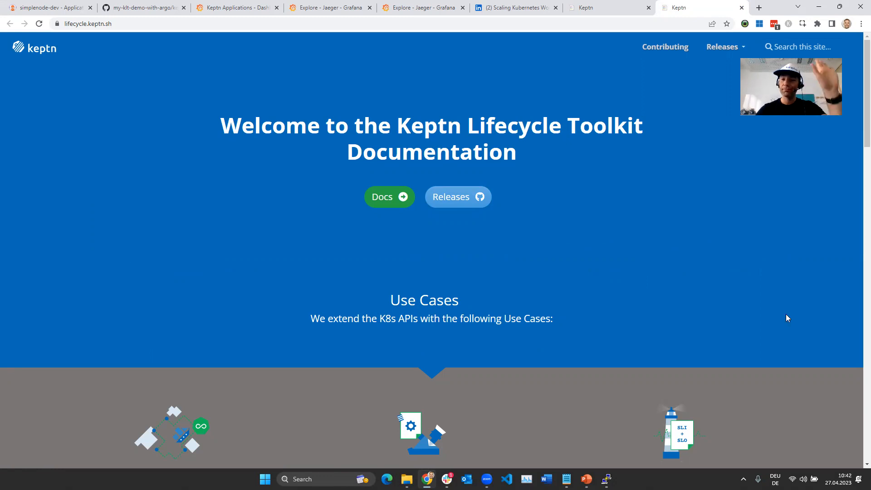